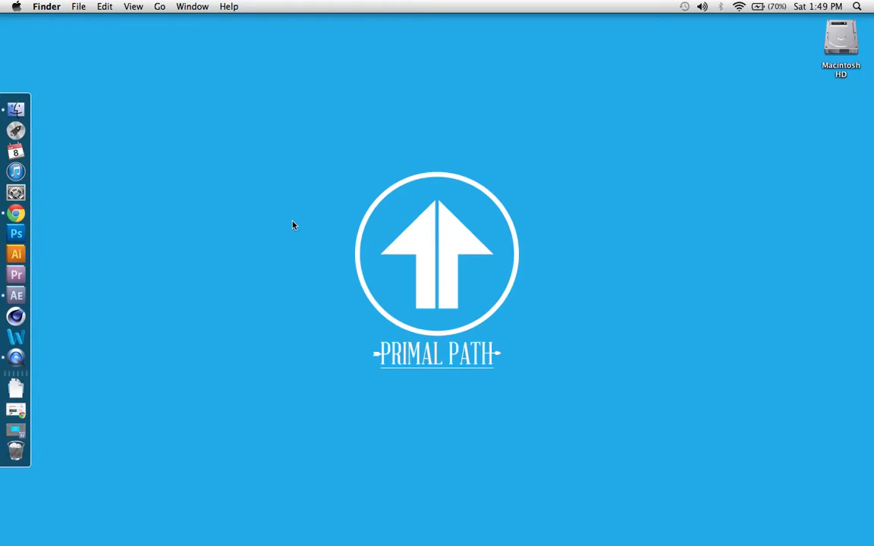
pyautogui.moveTo(15, 294)
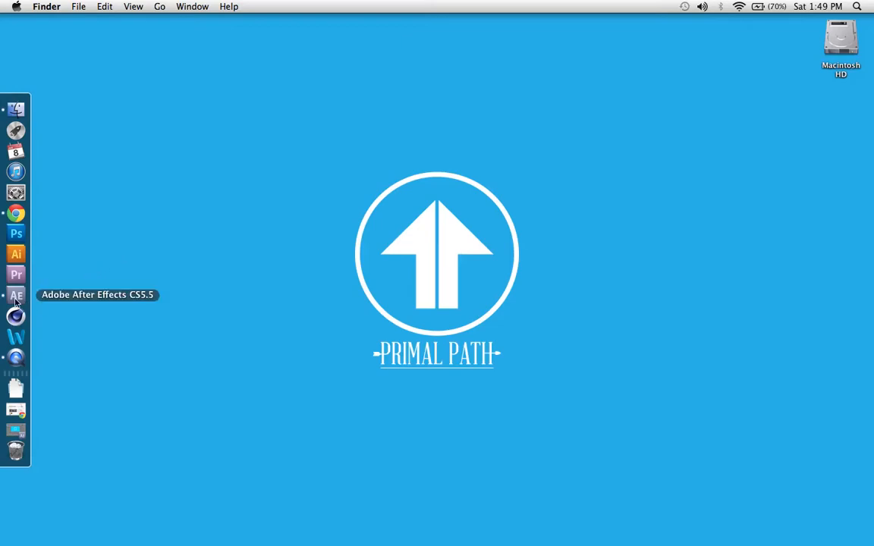
# RAM Preview the Graph comp from its start to watch the uneased ring scale-up.
pyautogui.click(15, 295)
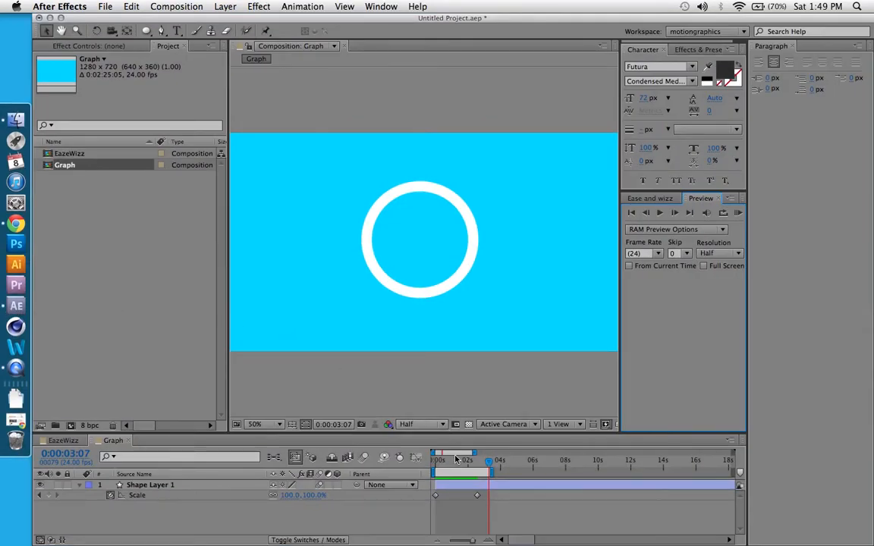
pyautogui.moveTo(82, 52)
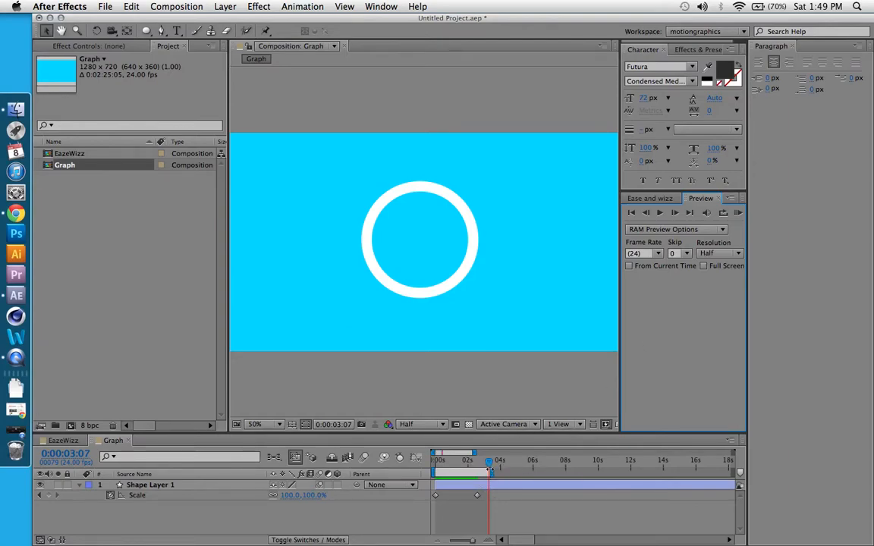
pyautogui.click(434, 460)
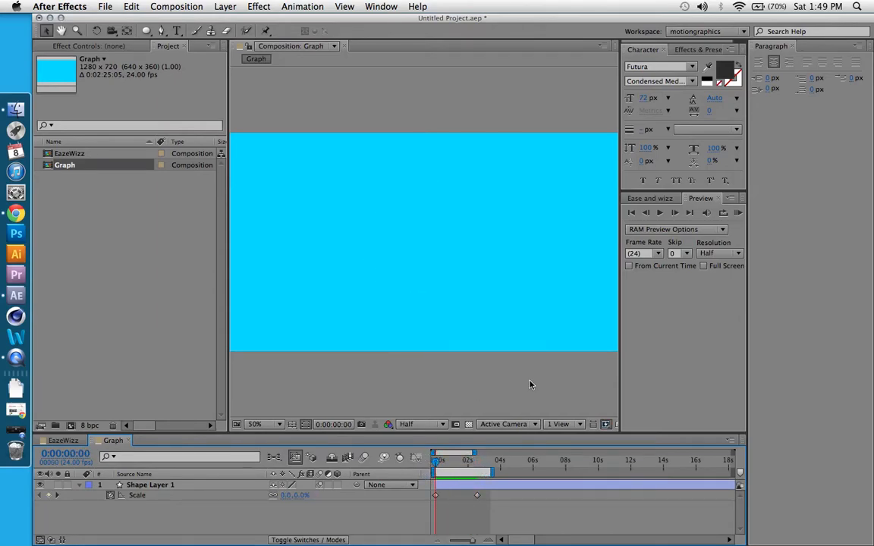
pyautogui.click(736, 212)
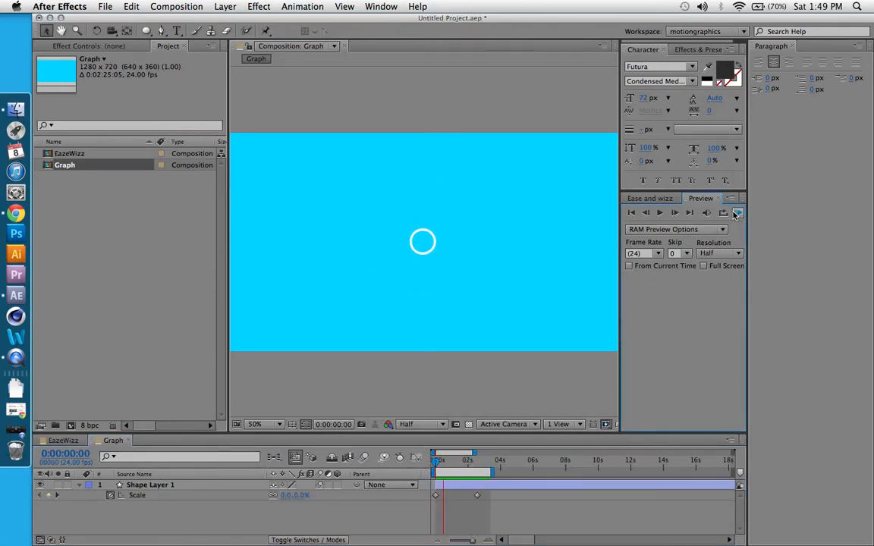
pyautogui.click(736, 213)
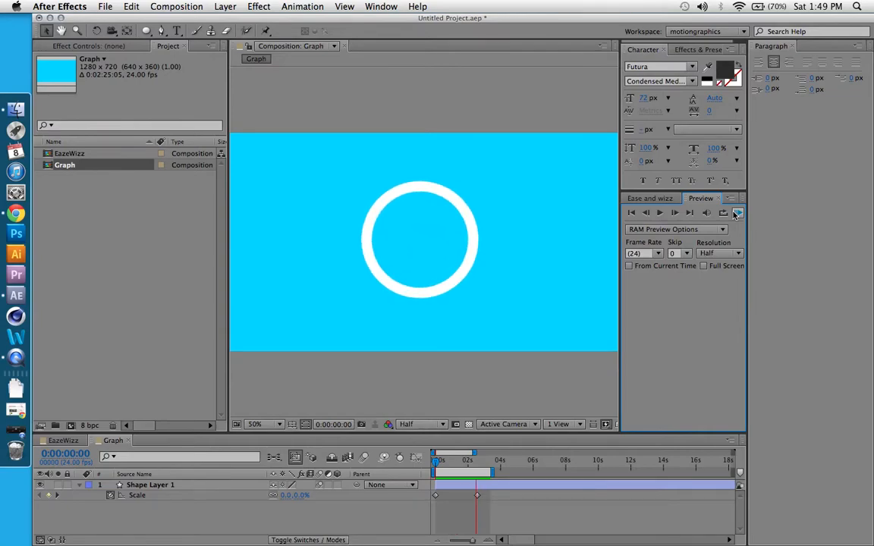
pyautogui.click(738, 212)
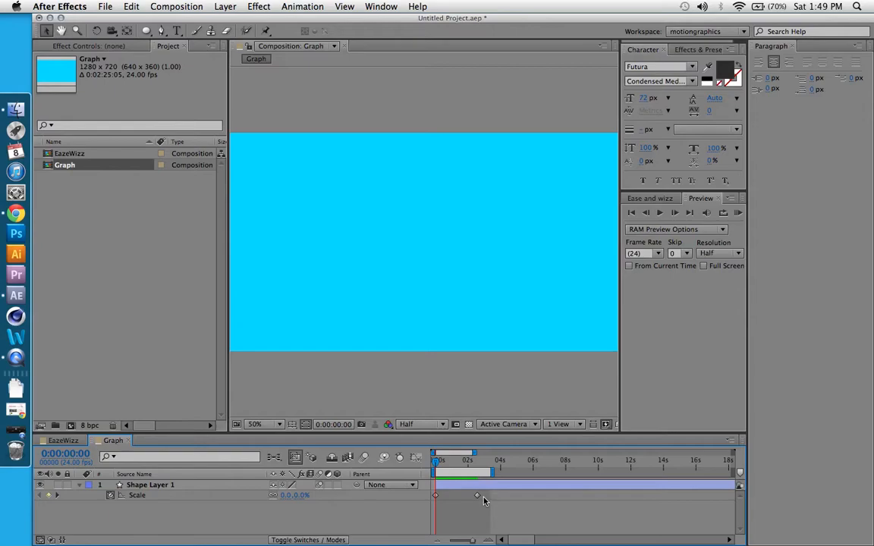
# Apply Keyframe Assistant Easy Ease to both Scale keyframes and show them in the Graph Editor.
pyautogui.click(152, 486)
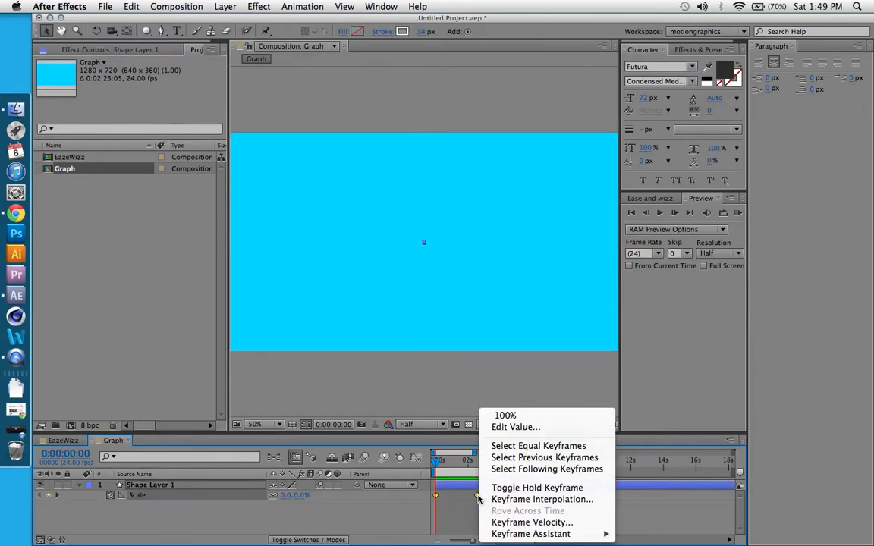
pyautogui.moveTo(531, 534)
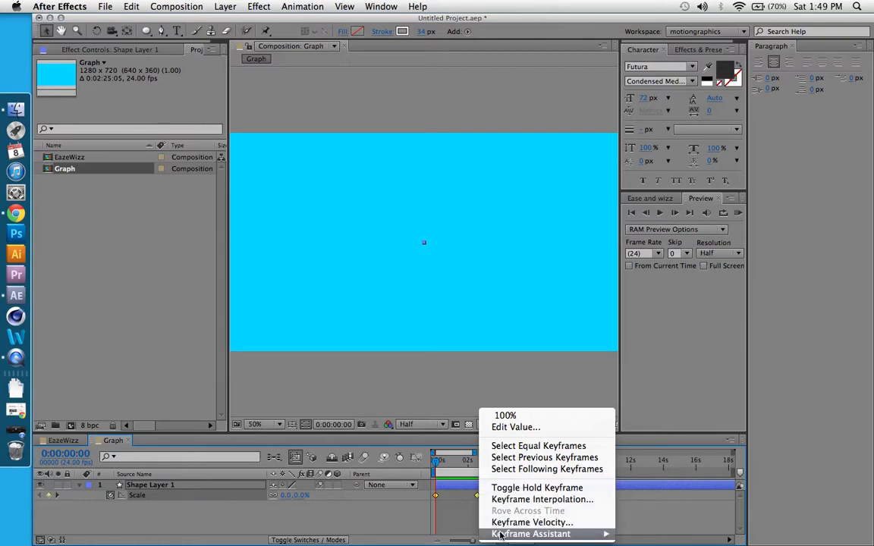
pyautogui.moveTo(531, 534)
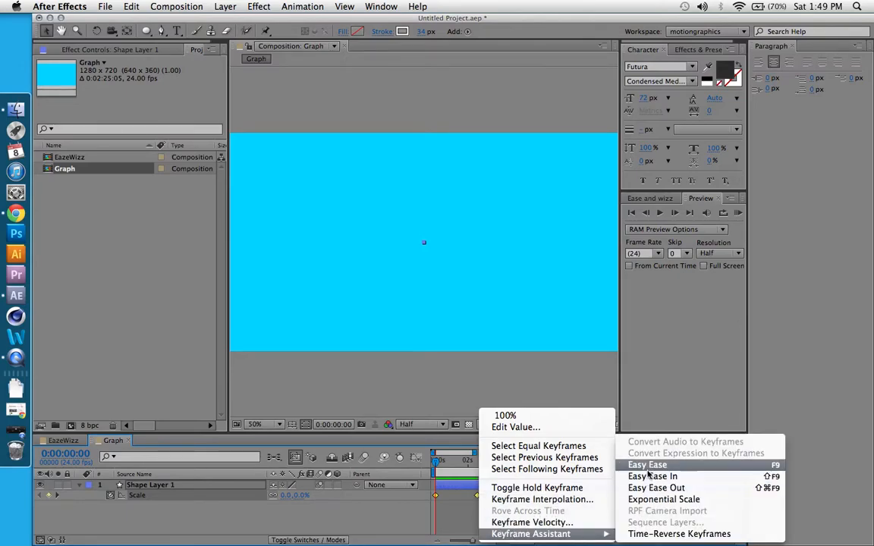
pyautogui.click(647, 464)
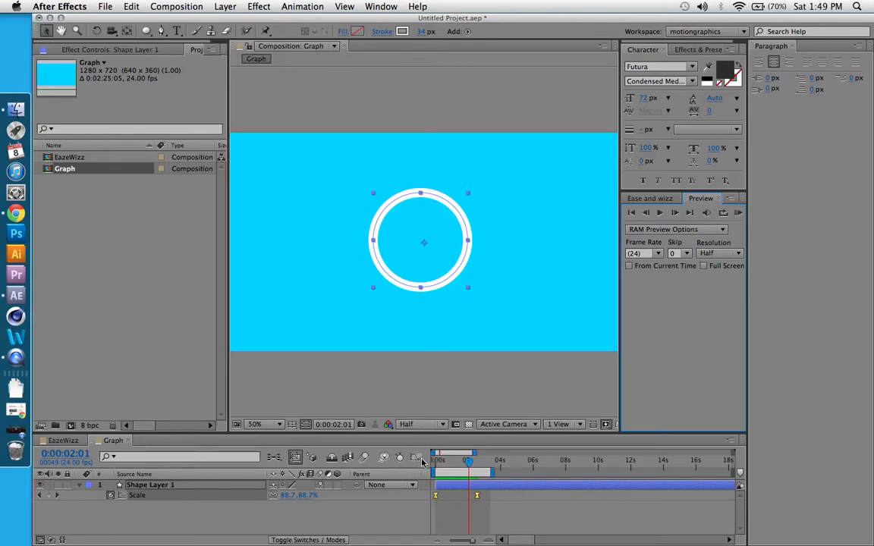
pyautogui.click(416, 457)
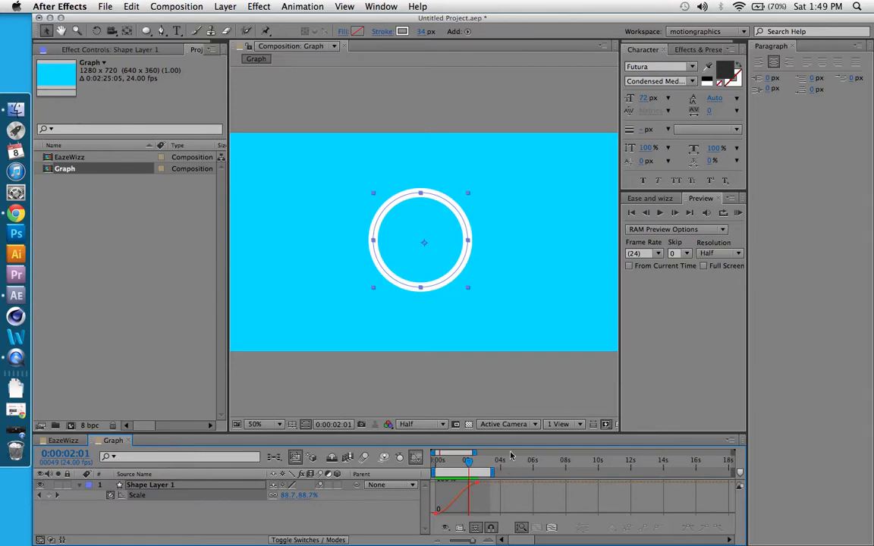
# Drag the bezier handles into an expo-style Scale curve and RAM Preview the result.
pyautogui.moveTo(504, 433); pyautogui.dragTo(504, 369)
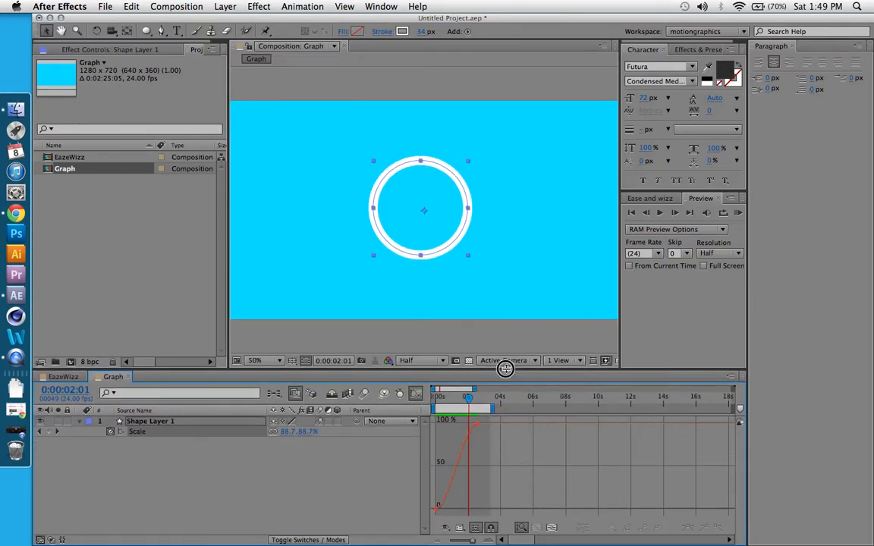
pyautogui.moveTo(468, 443)
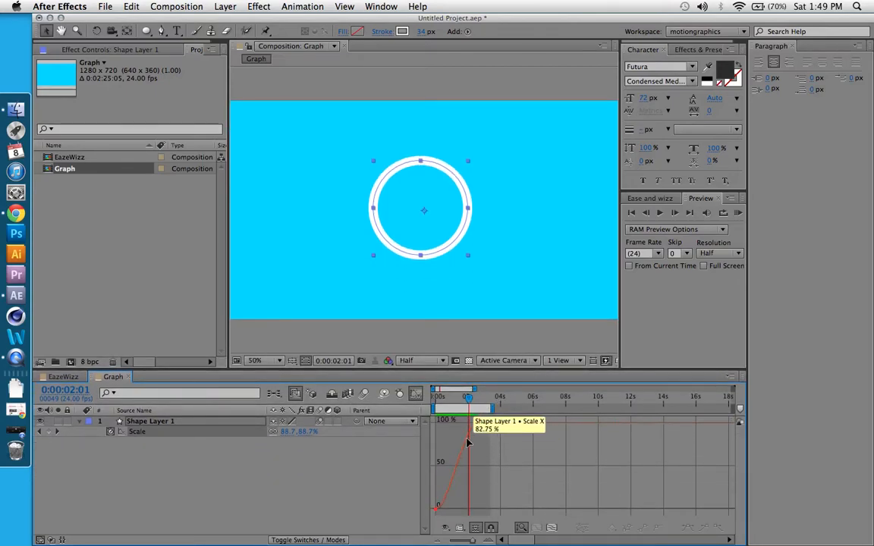
pyautogui.moveTo(475, 450)
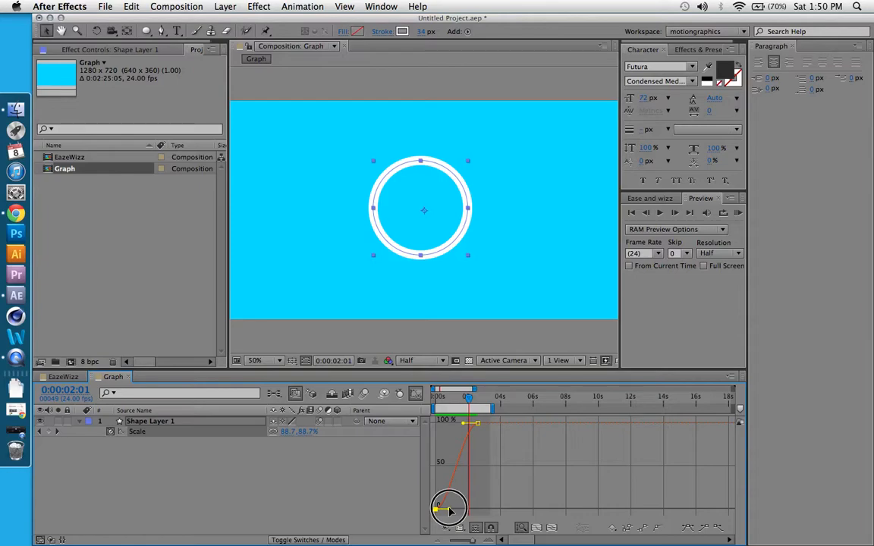
pyautogui.moveTo(447, 509); pyautogui.dragTo(492, 510)
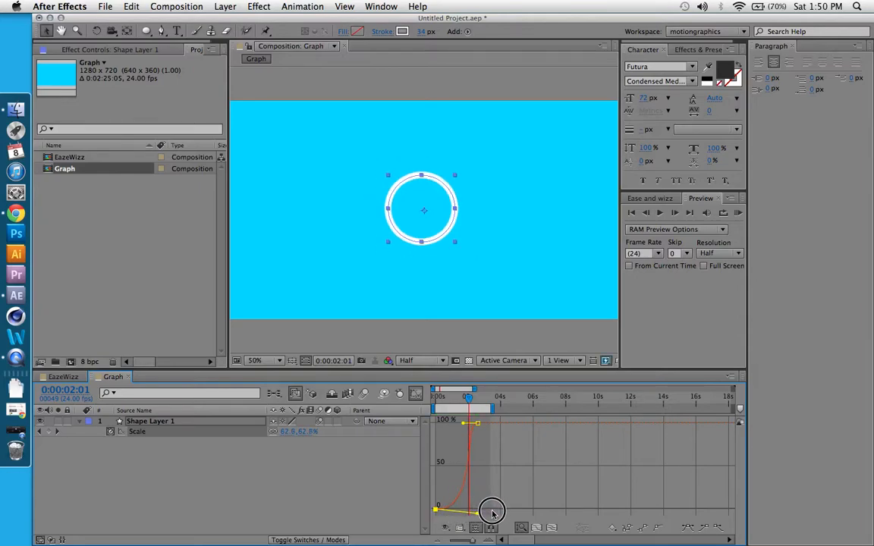
pyautogui.click(738, 213)
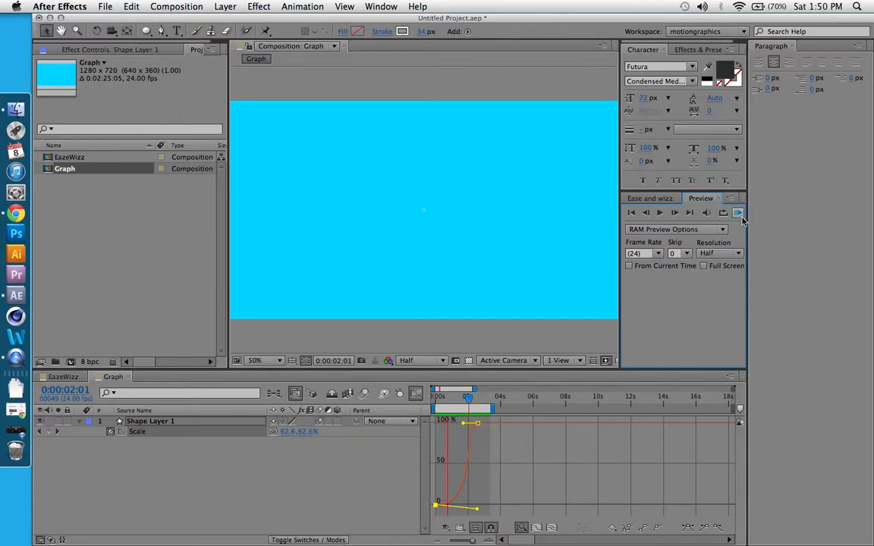
pyautogui.click(737, 212)
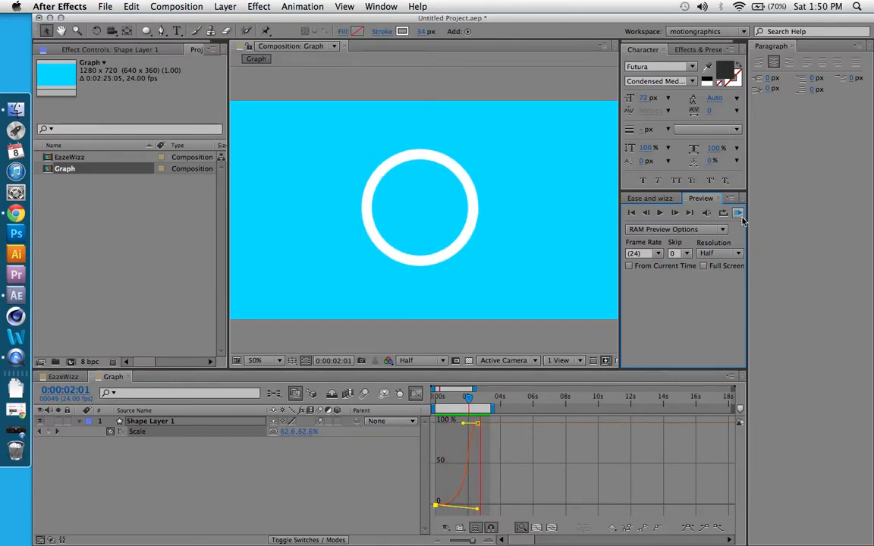
pyautogui.click(737, 213)
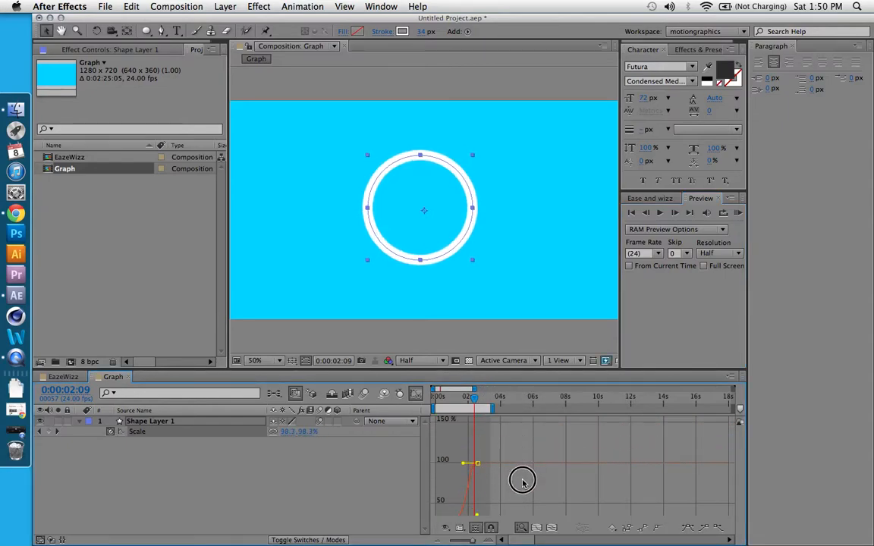
pyautogui.click(738, 212)
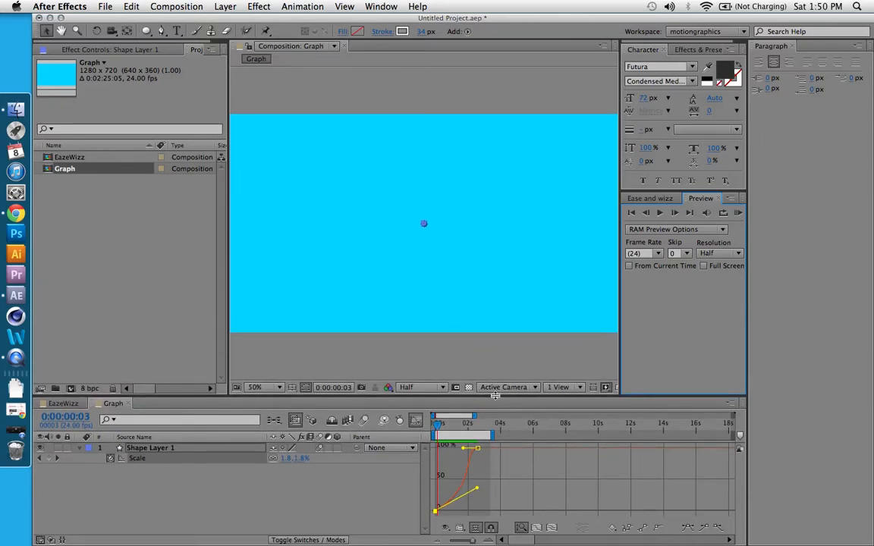
pyautogui.click(416, 419)
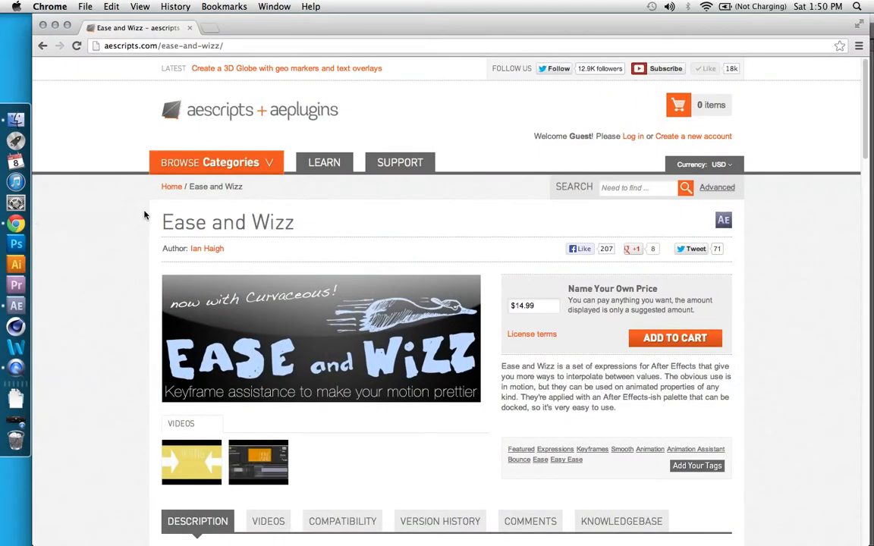
pyautogui.moveTo(106, 73)
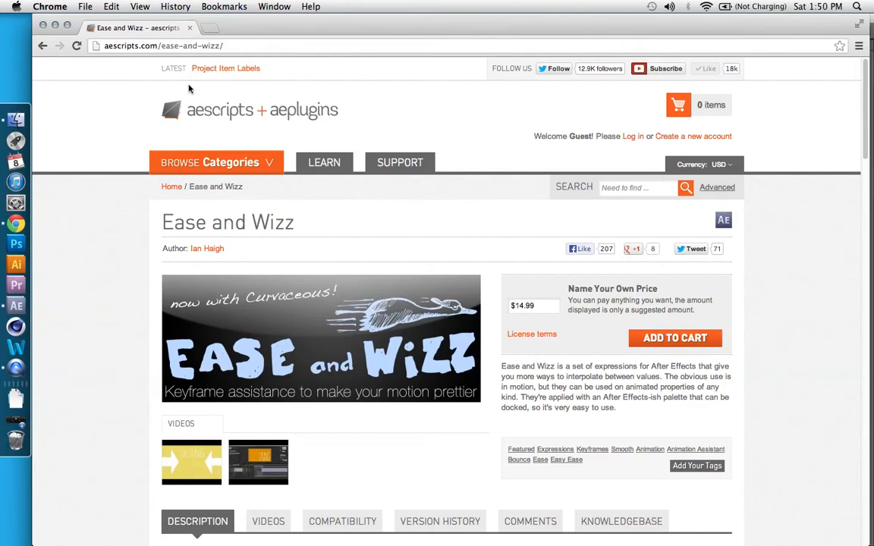
pyautogui.moveTo(120, 140)
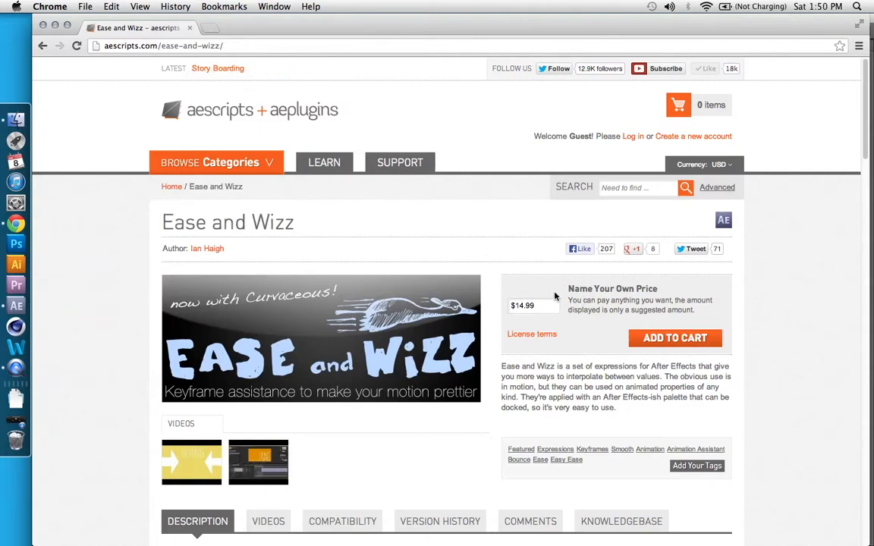
# Enter 0 in the Ease and Wizz Name Your Price field, then return to After Effects.
pyautogui.click(533, 305)
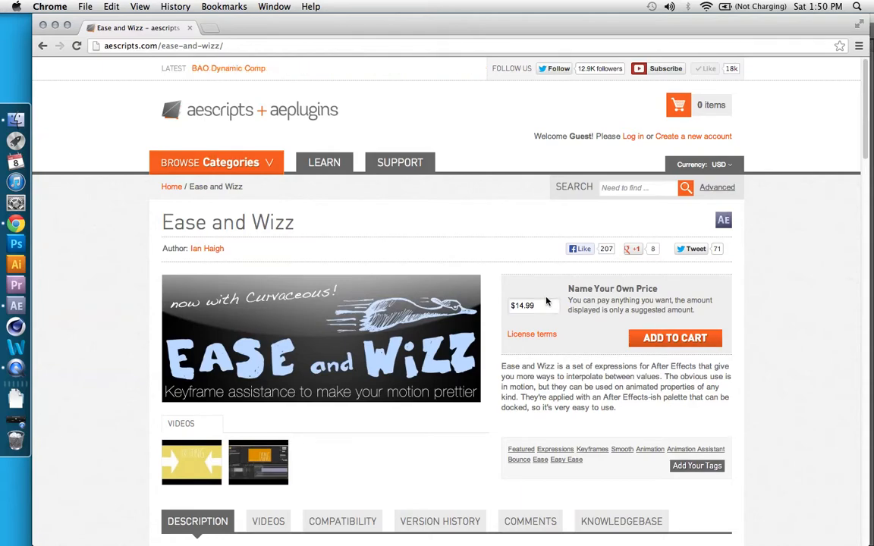
pyautogui.click(535, 305)
pyautogui.write('0')
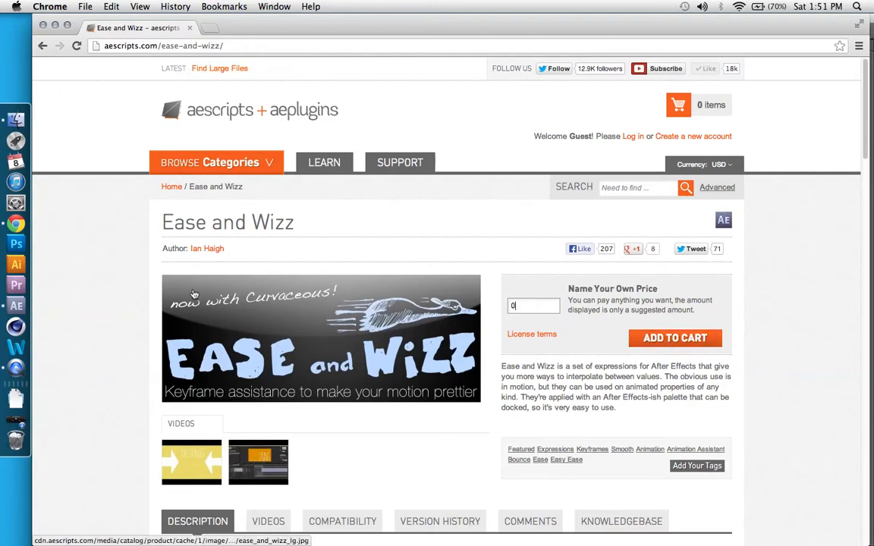
pyautogui.moveTo(183, 260)
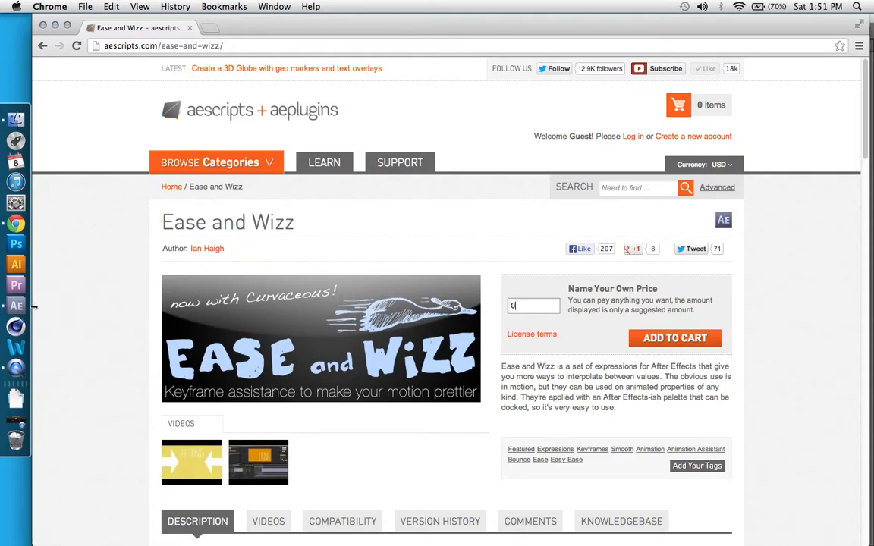
pyautogui.click(16, 305)
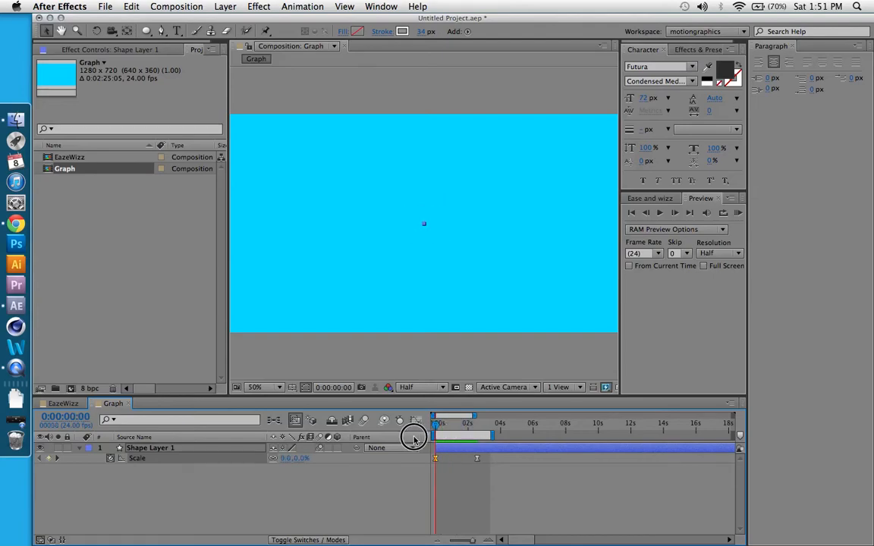
# Preview the EaseWizz comp's outCirc-eased ring, then reopen the Graph composition.
pyautogui.click(61, 404)
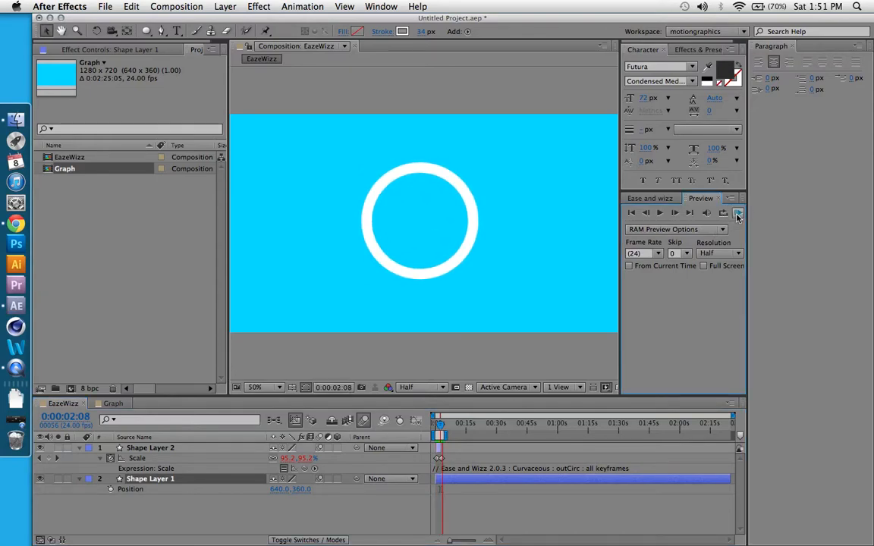
pyautogui.click(737, 212)
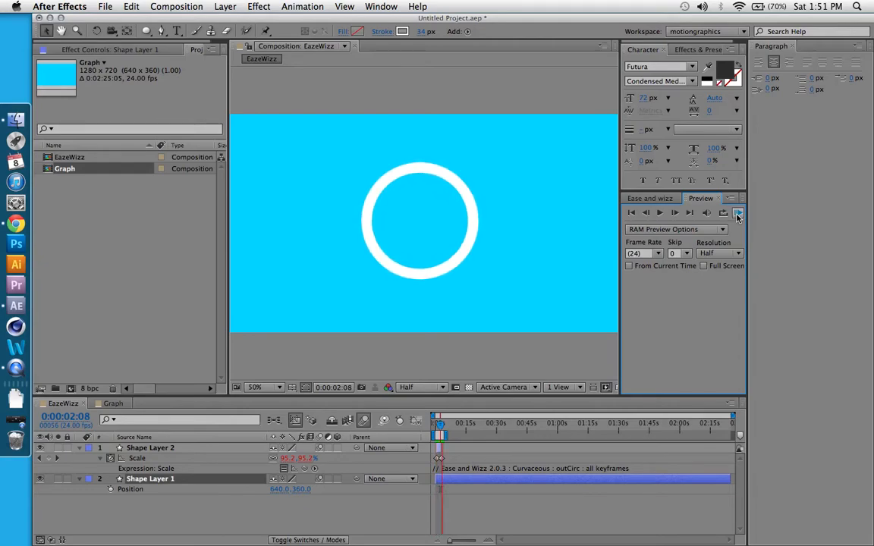
pyautogui.click(738, 212)
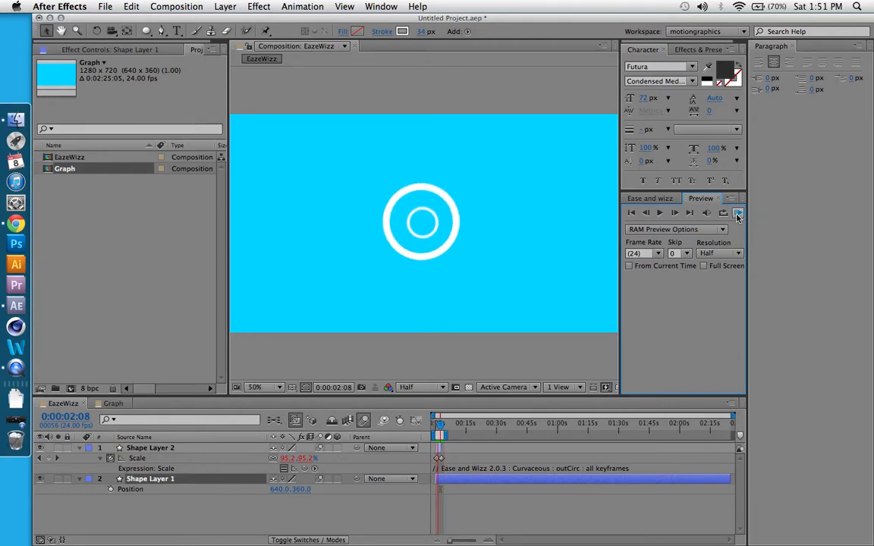
pyautogui.click(738, 213)
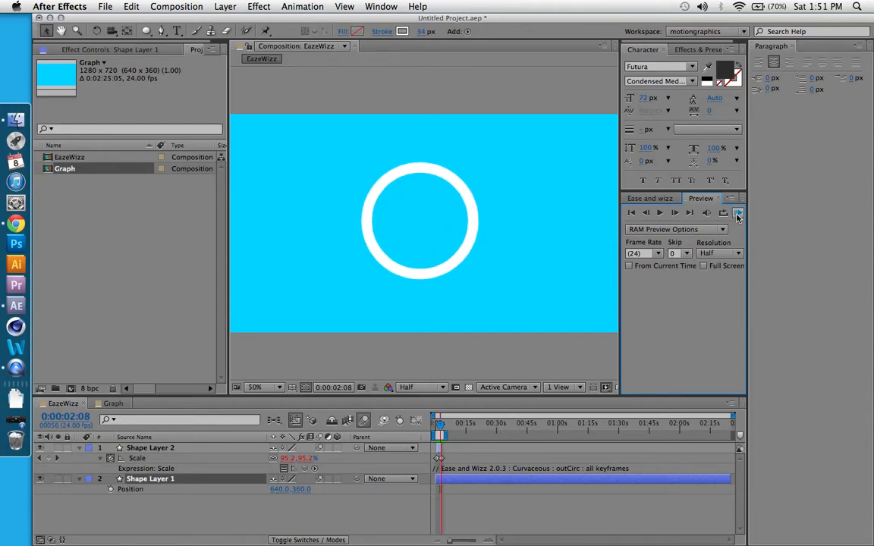
pyautogui.click(738, 213)
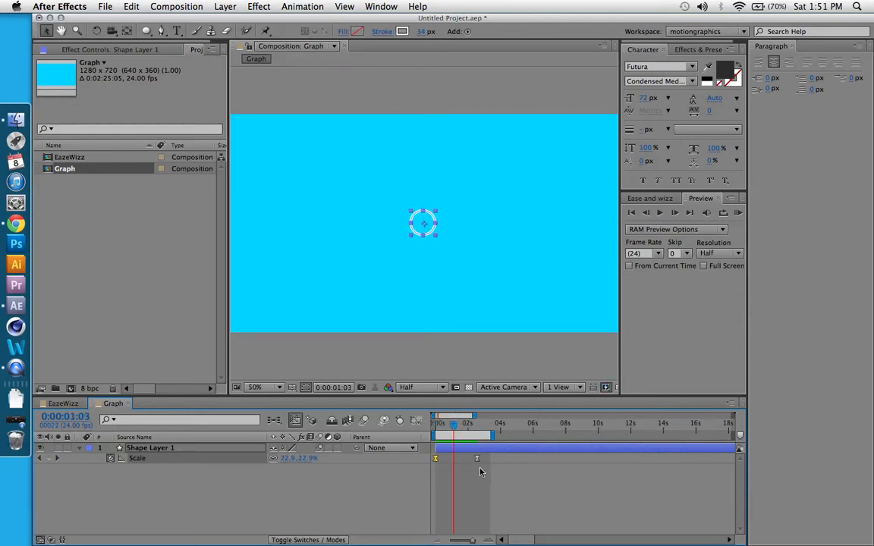
# Create Comp 1 via Composition > New Composition with the default 1280×720, 24 fps settings.
pyautogui.click(176, 7)
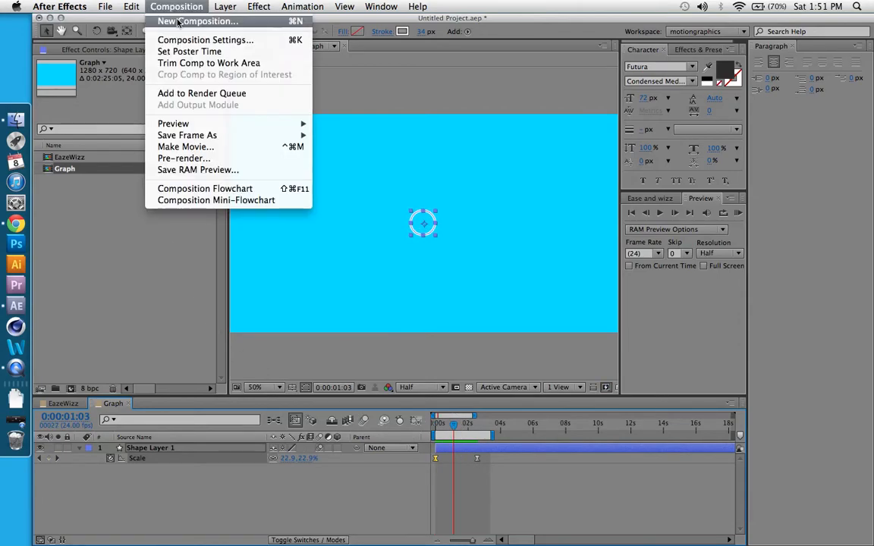
pyautogui.click(207, 39)
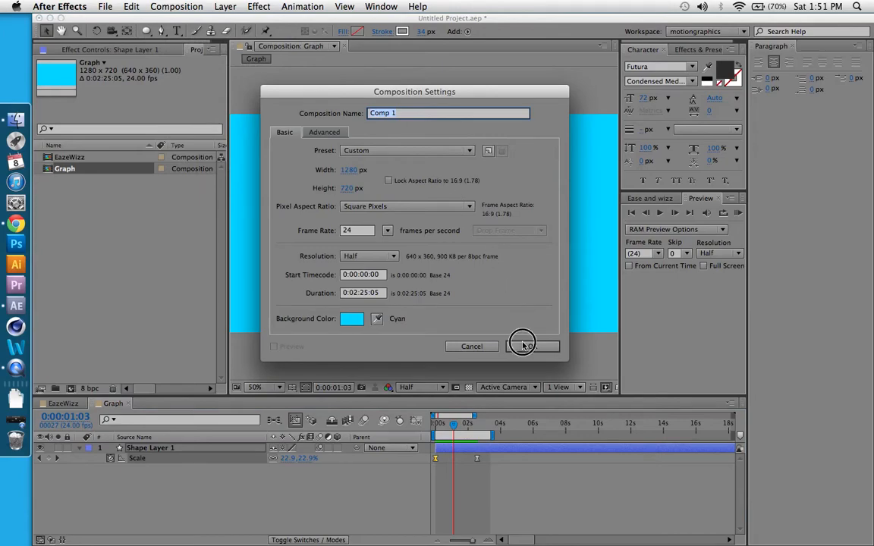
pyautogui.click(225, 6)
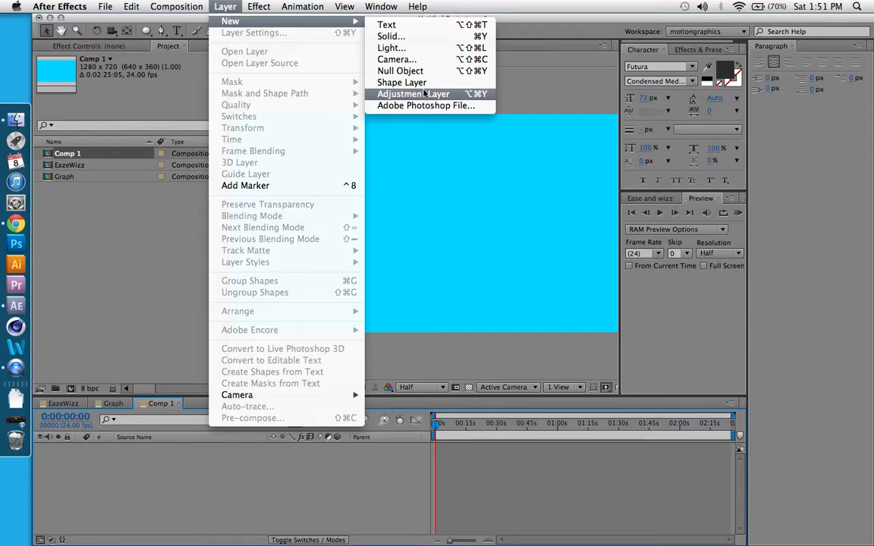
pyautogui.moveTo(401, 76)
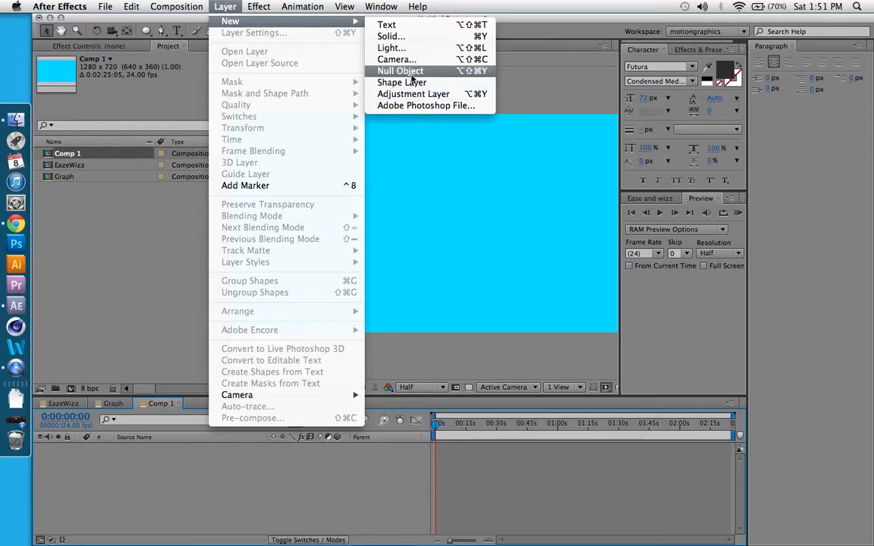
pyautogui.moveTo(391, 47)
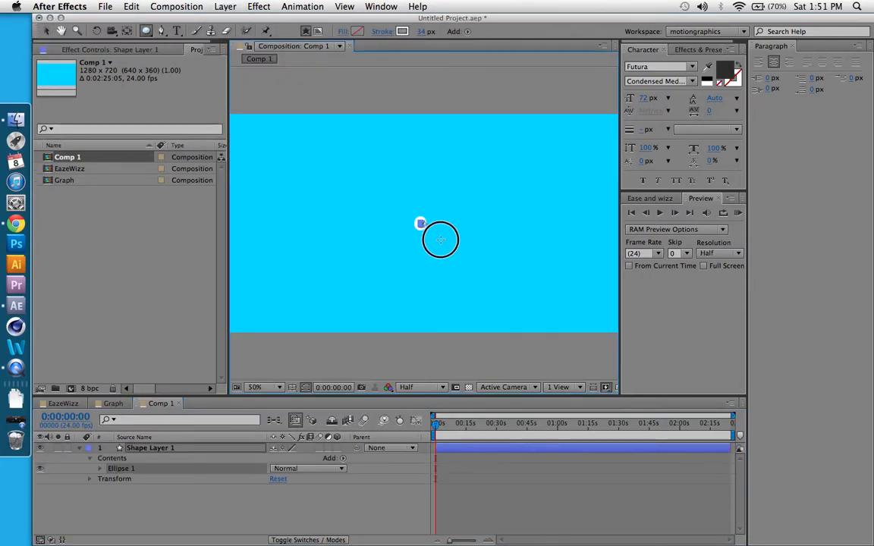
# Draw a white-stroked, unfilled ellipse ring in the centre of Comp 1.
pyautogui.moveTo(422, 223); pyautogui.dragTo(464, 264)
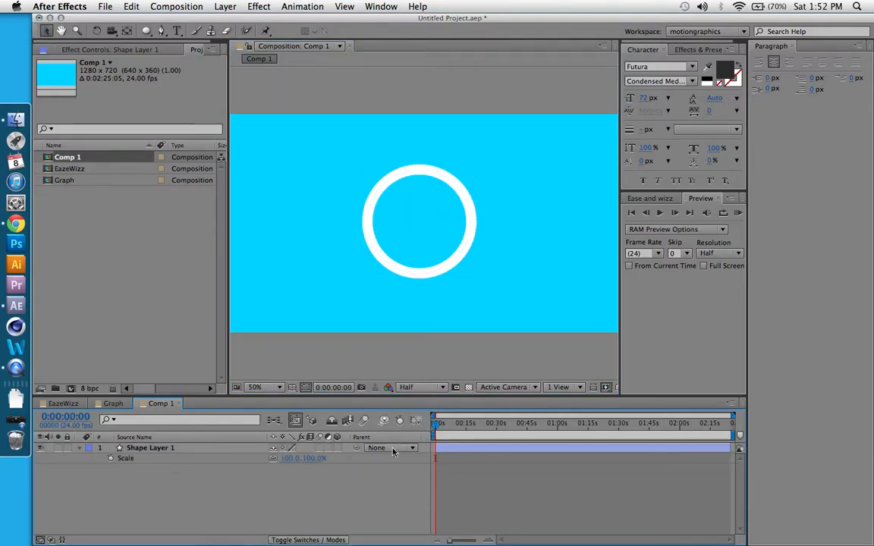
pyautogui.moveTo(401, 420)
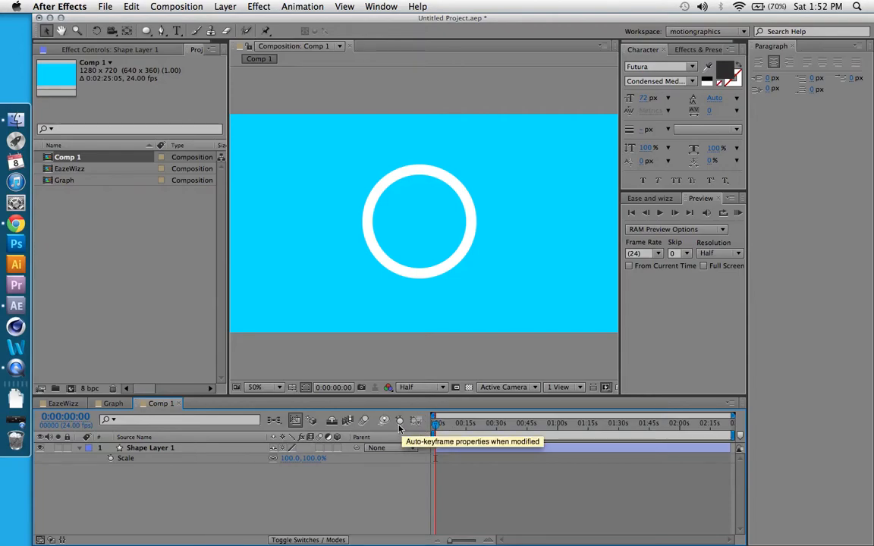
pyautogui.moveTo(230, 456)
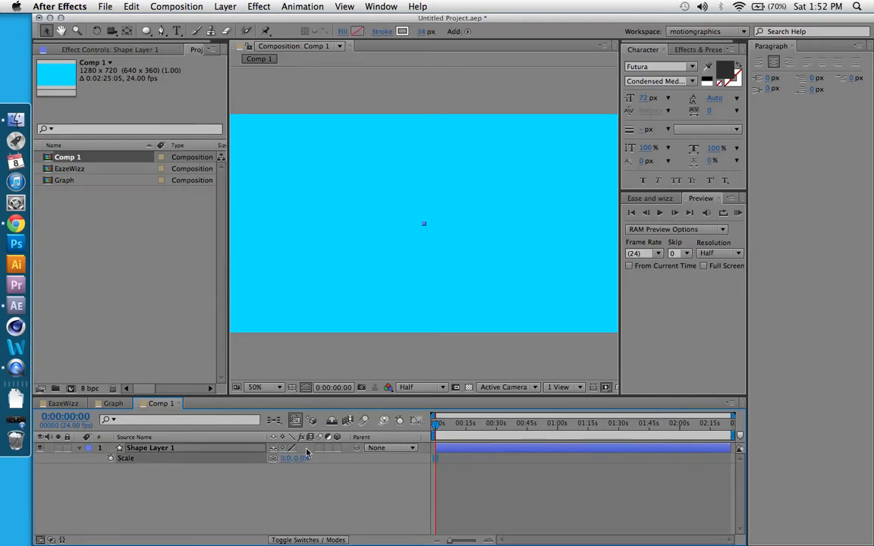
pyautogui.moveTo(109, 458)
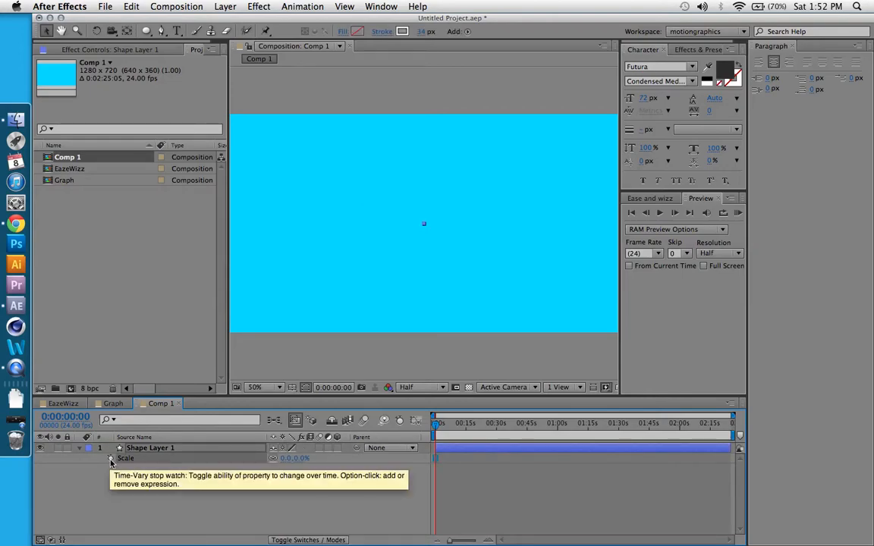
# Keyframe Scale at 0% on frame one and 100% at about two seconds.
pyautogui.click(110, 459)
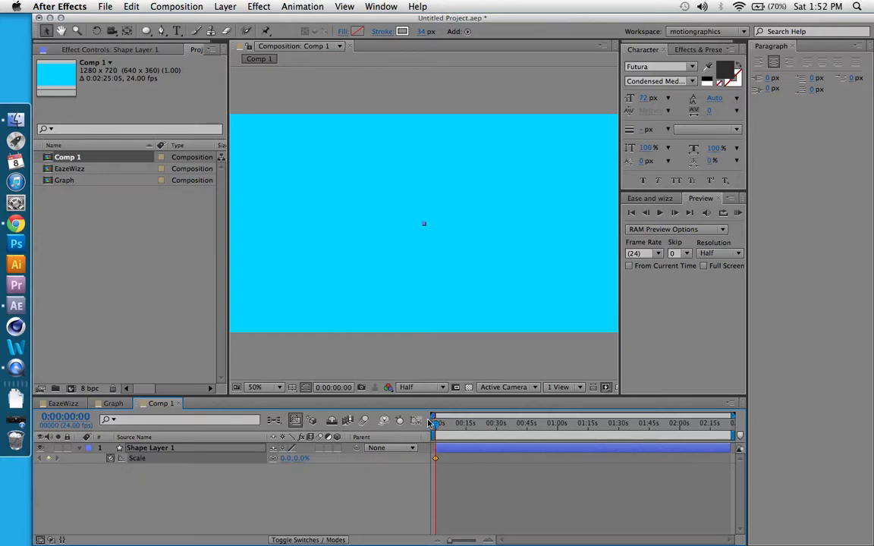
pyautogui.moveTo(434, 422); pyautogui.dragTo(448, 422)
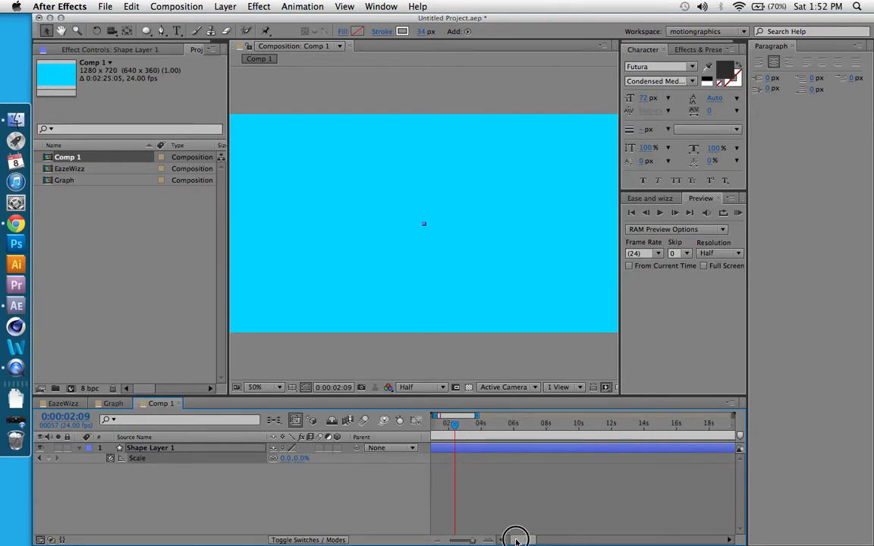
pyautogui.moveTo(456, 425); pyautogui.dragTo(482, 425)
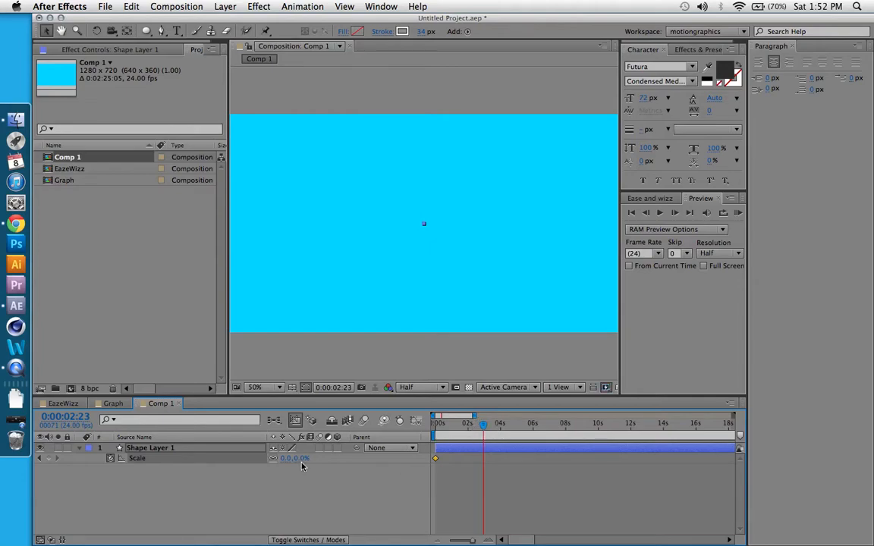
pyautogui.doubleClick(295, 458)
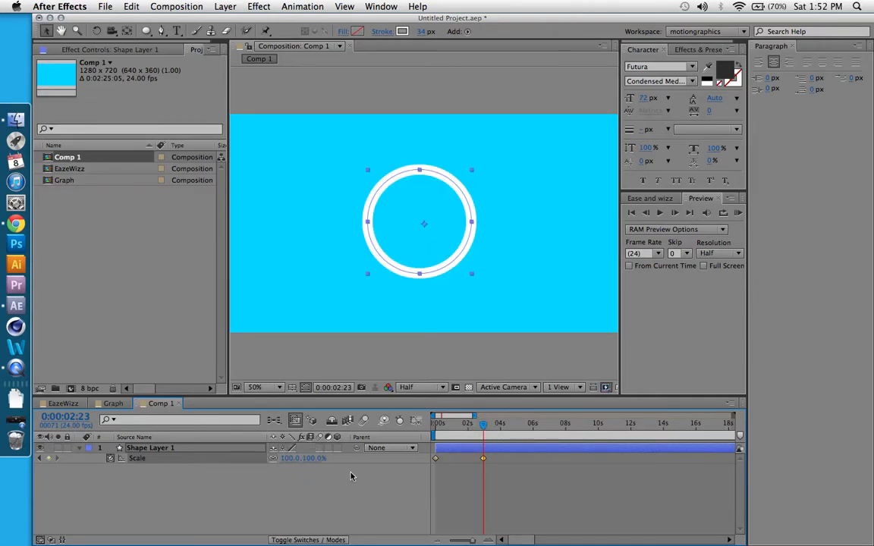
# Scrub and RAM Preview the ring growing from nothing to full size.
pyautogui.moveTo(482, 424); pyautogui.dragTo(435, 424)
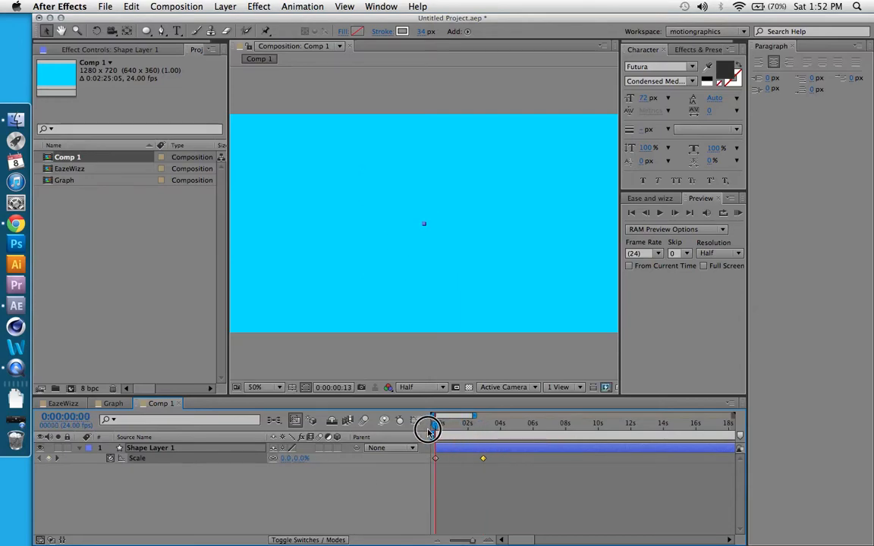
pyautogui.moveTo(434, 424); pyautogui.dragTo(467, 424)
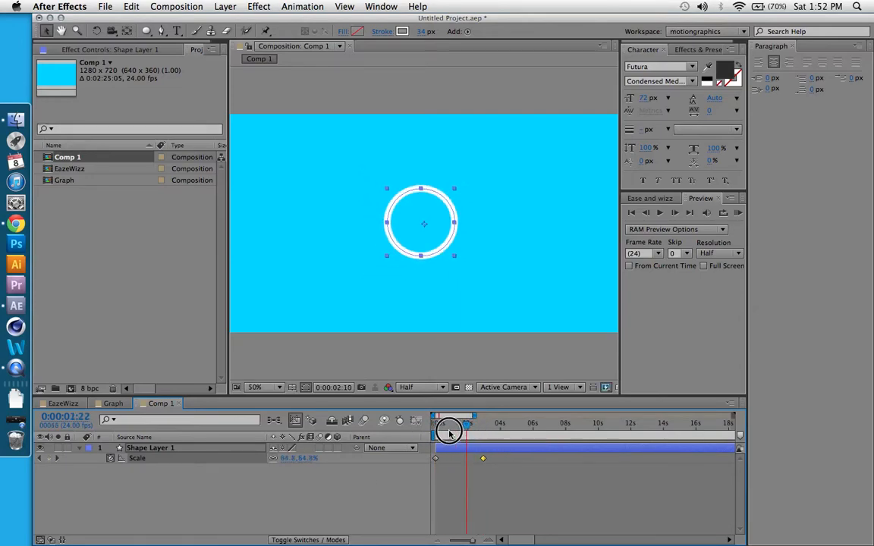
pyautogui.click(738, 213)
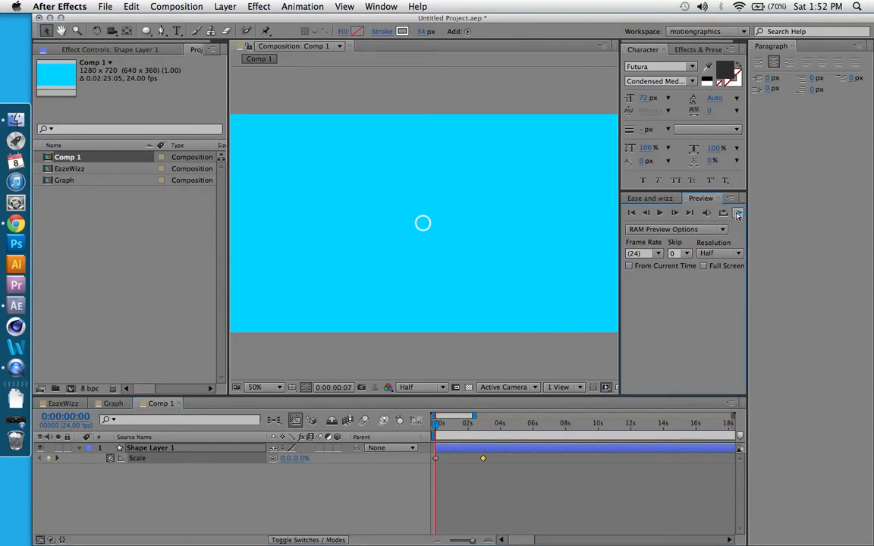
pyautogui.click(737, 212)
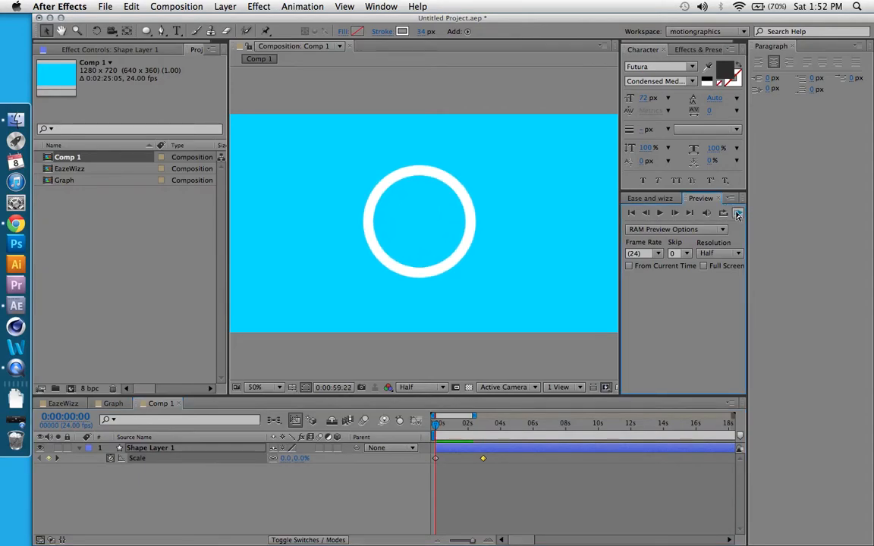
pyautogui.click(738, 212)
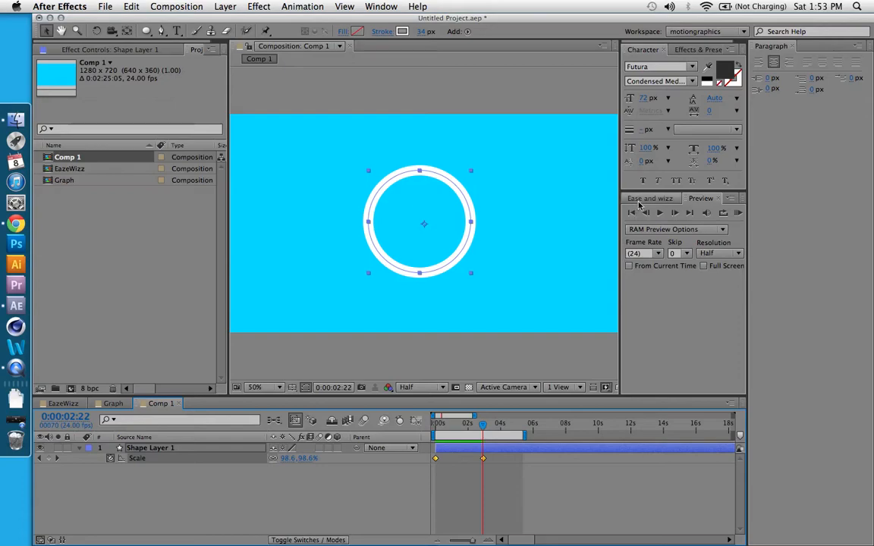
# In Ease and Wizz choose Expo, In + Out, Curvaceous off, and apply to the Scale keyframes.
pyautogui.click(650, 198)
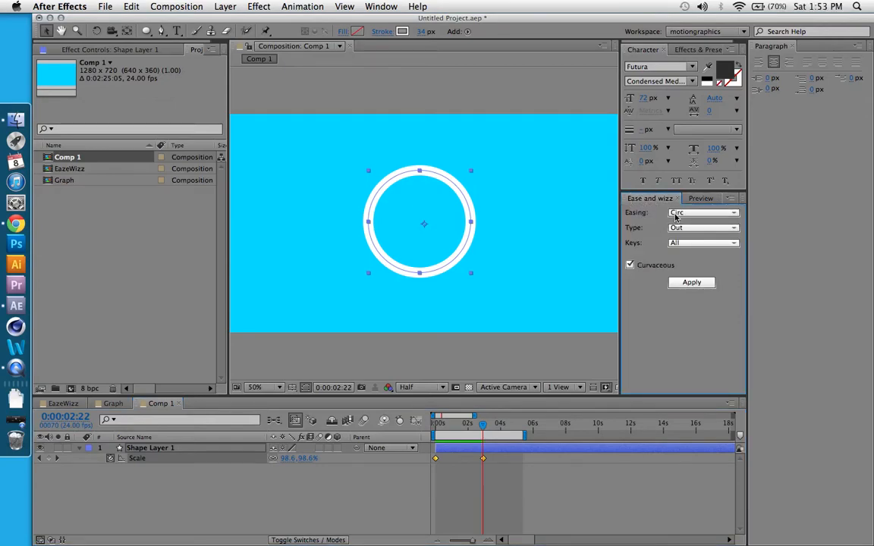
pyautogui.click(701, 213)
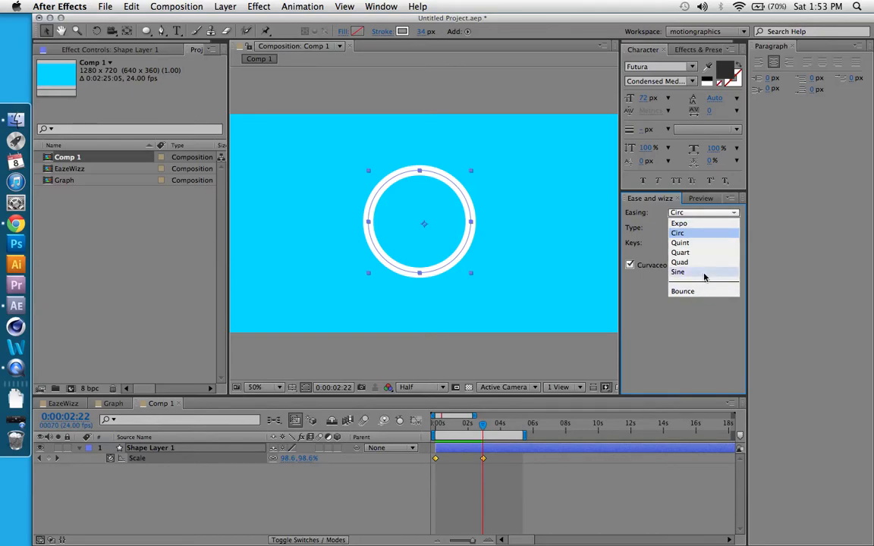
pyautogui.click(677, 232)
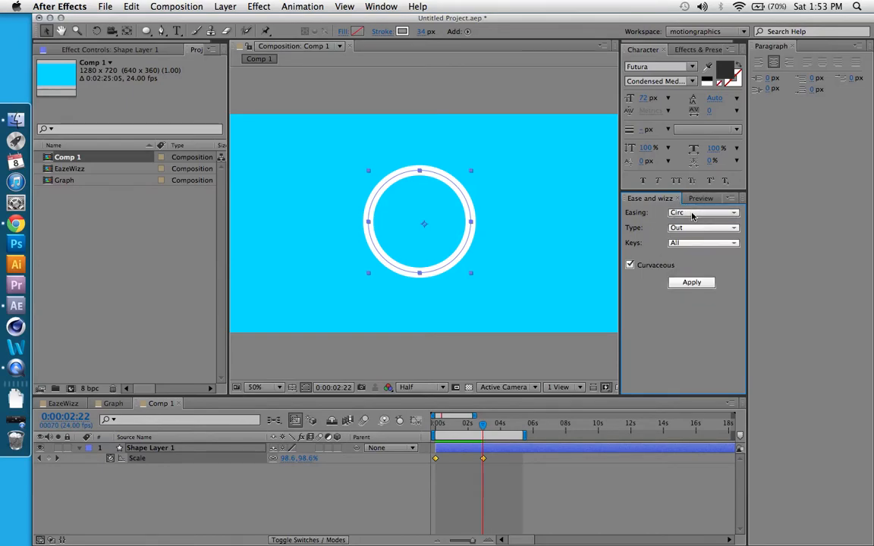
pyautogui.click(701, 212)
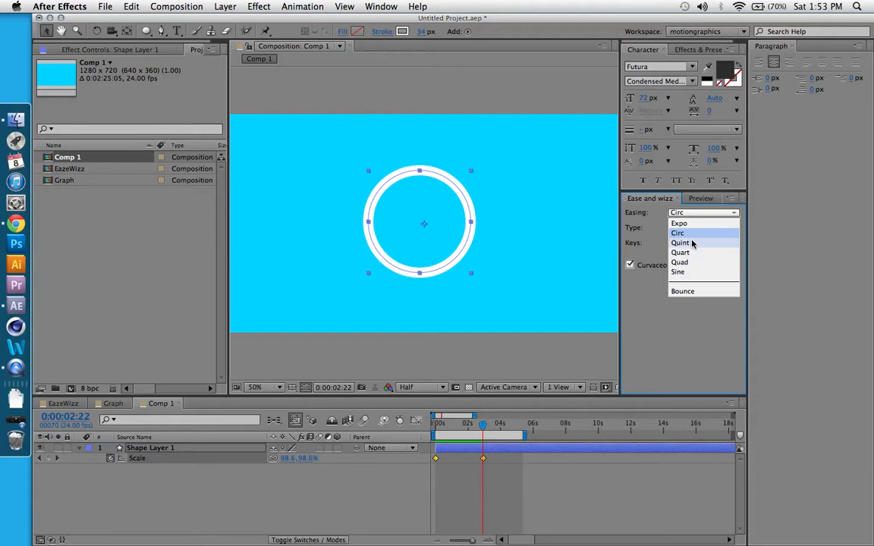
pyautogui.click(678, 223)
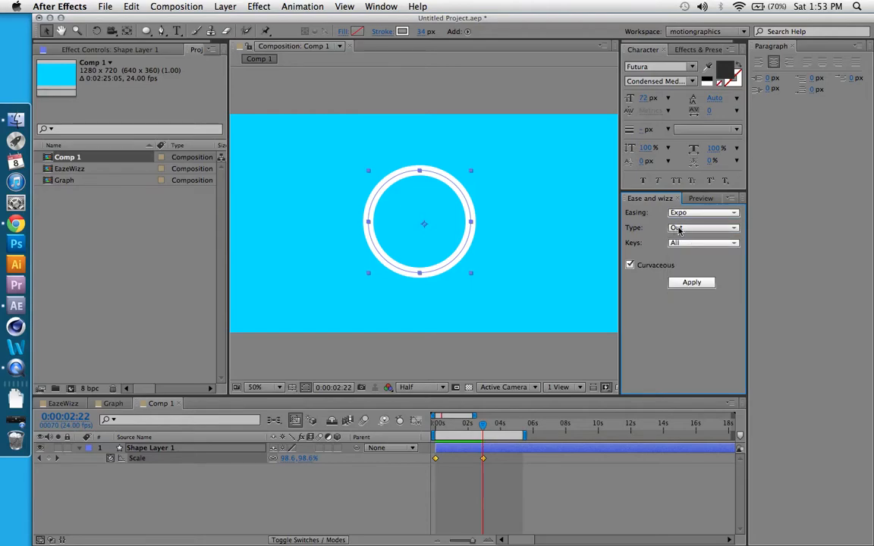
pyautogui.click(701, 228)
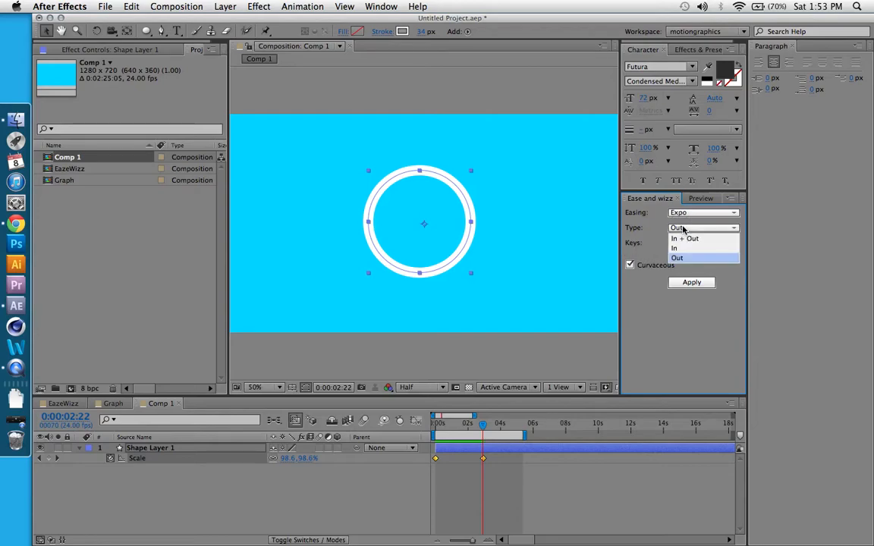
pyautogui.click(685, 239)
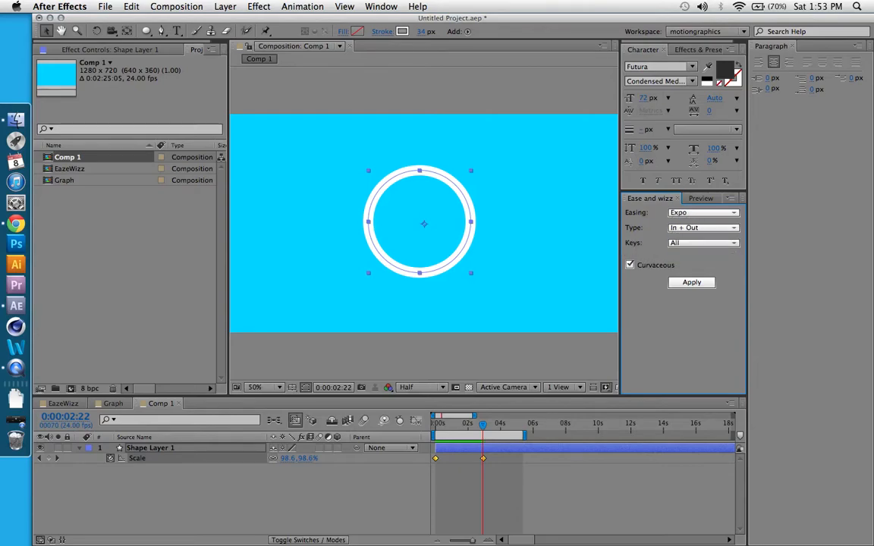
pyautogui.click(630, 264)
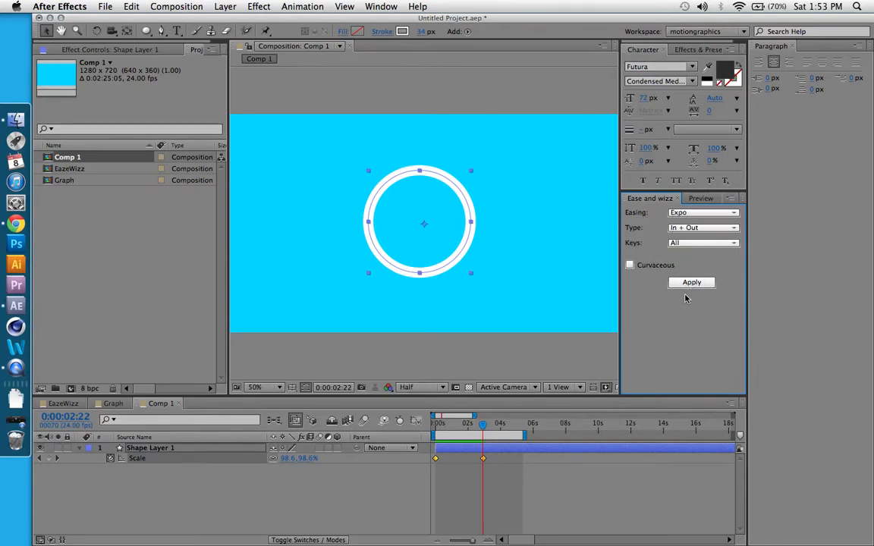
pyautogui.click(701, 197)
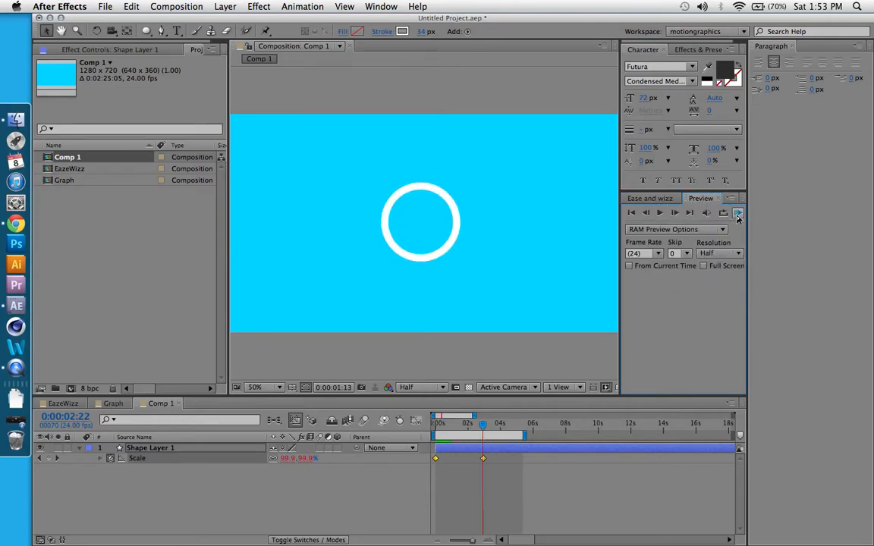
# RAM Preview the Expo-eased scale-up and stop back at the first frame.
pyautogui.click(738, 213)
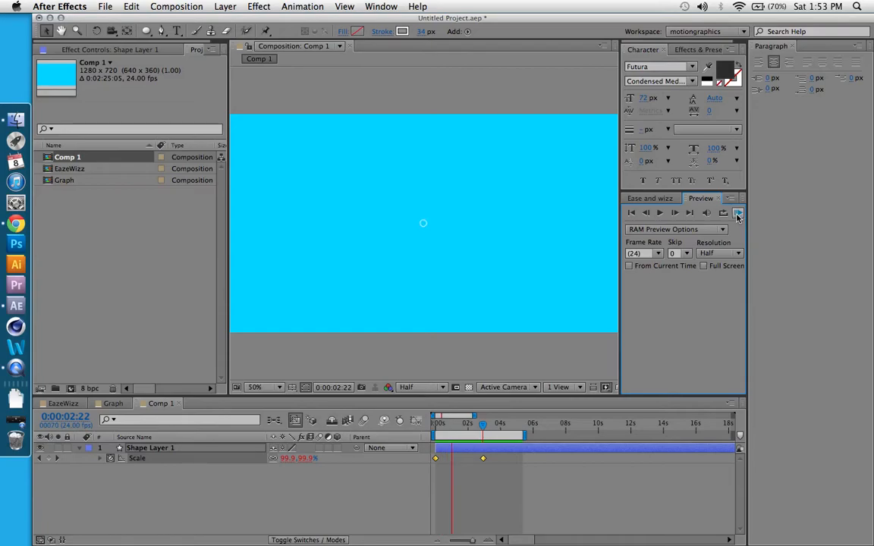
pyautogui.click(738, 213)
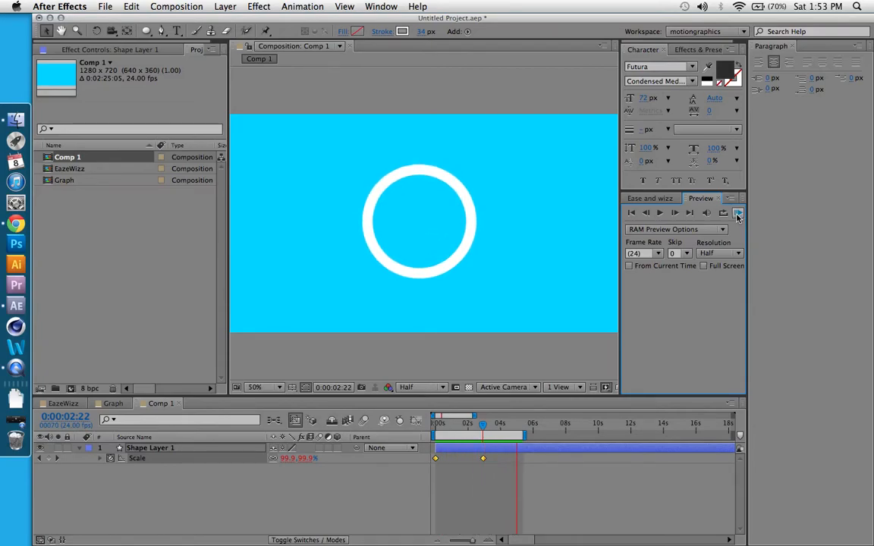
pyautogui.click(738, 213)
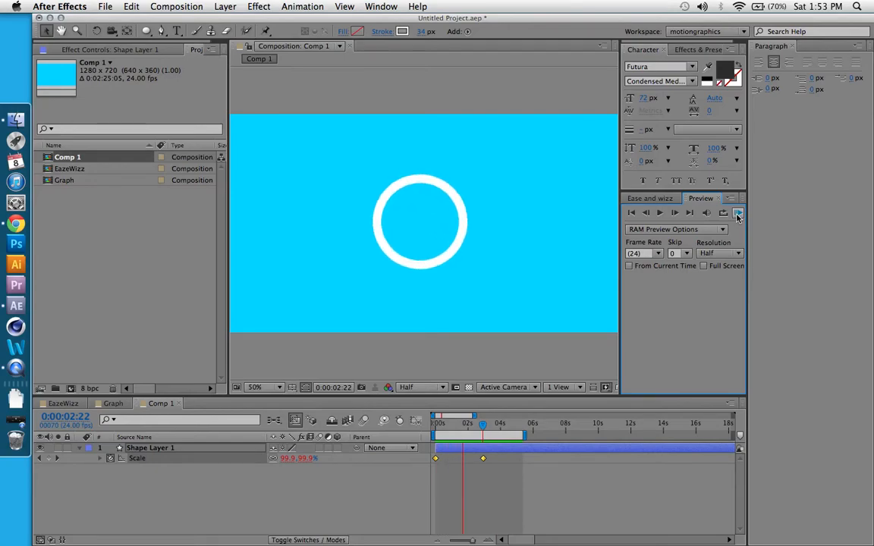
pyautogui.click(738, 213)
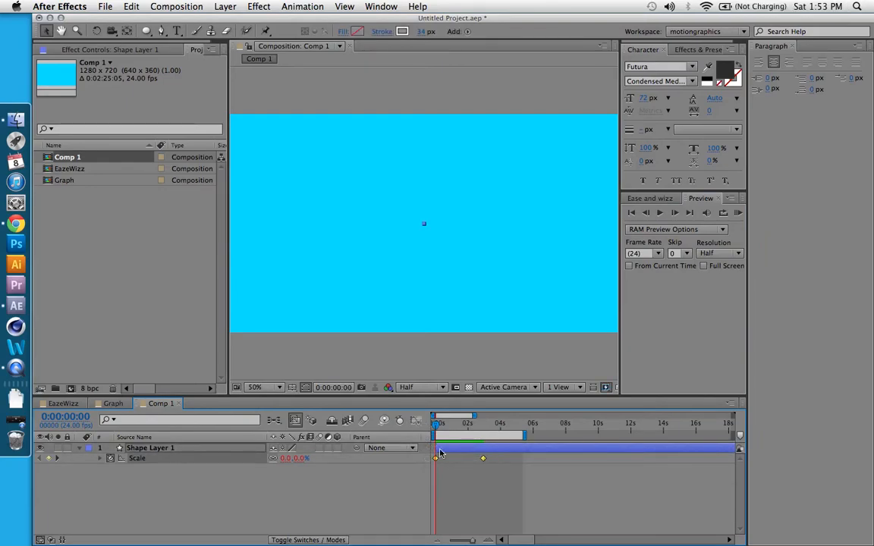
# Apply Ease and Wizz Elastic easing to the ring's Scale keyframes and RAM Preview it.
pyautogui.click(649, 197)
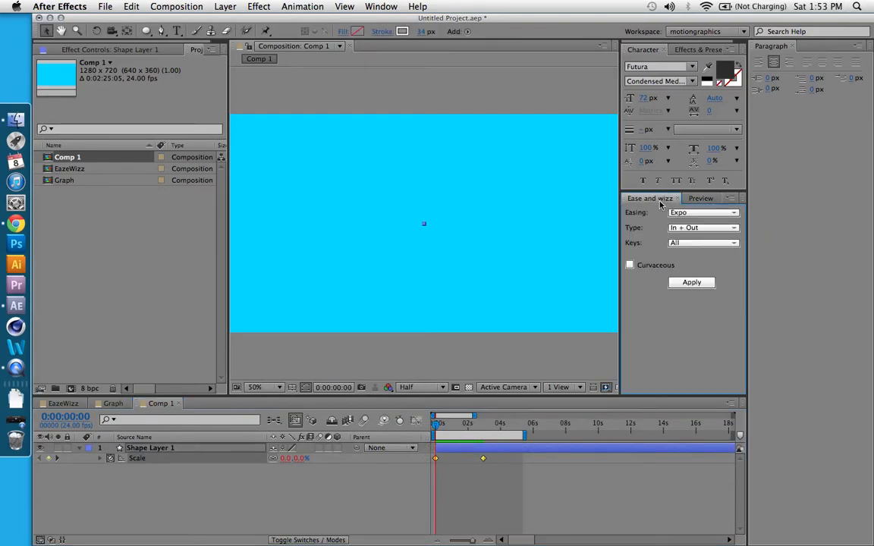
pyautogui.click(701, 212)
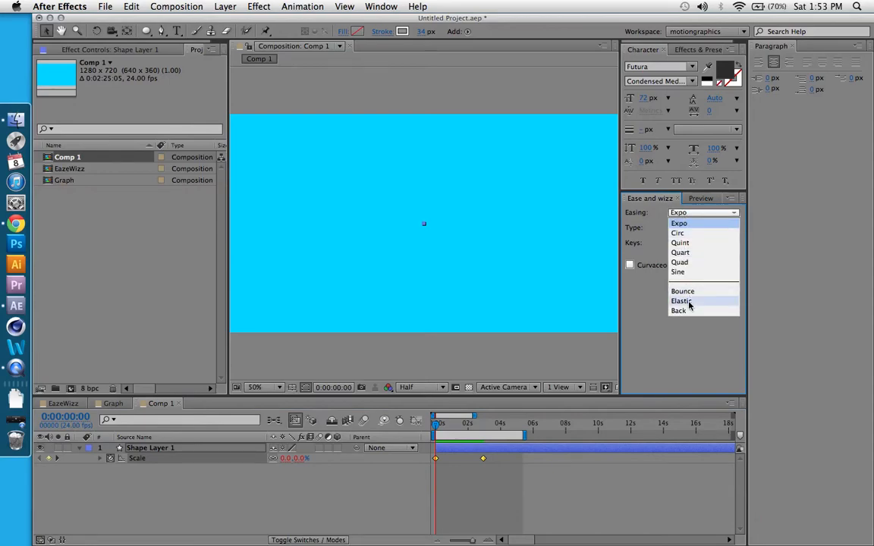
pyautogui.click(681, 301)
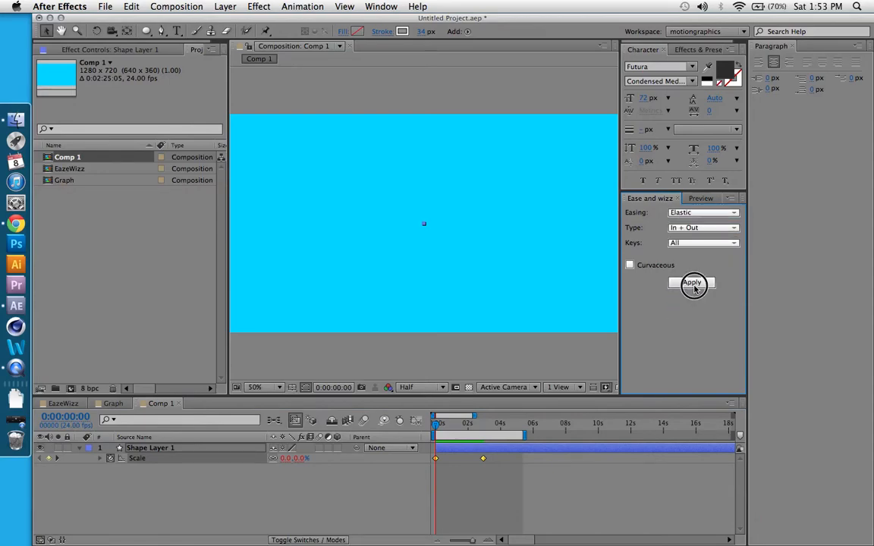
pyautogui.click(700, 198)
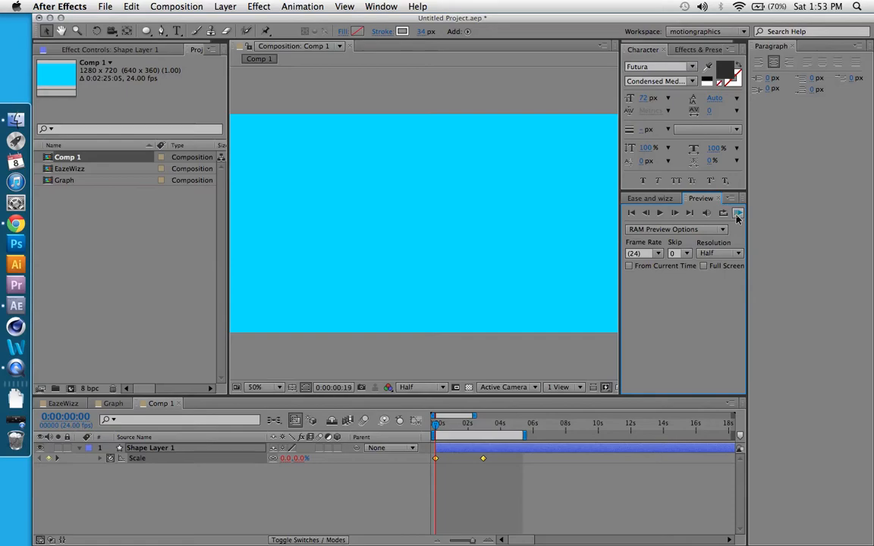
pyautogui.click(738, 212)
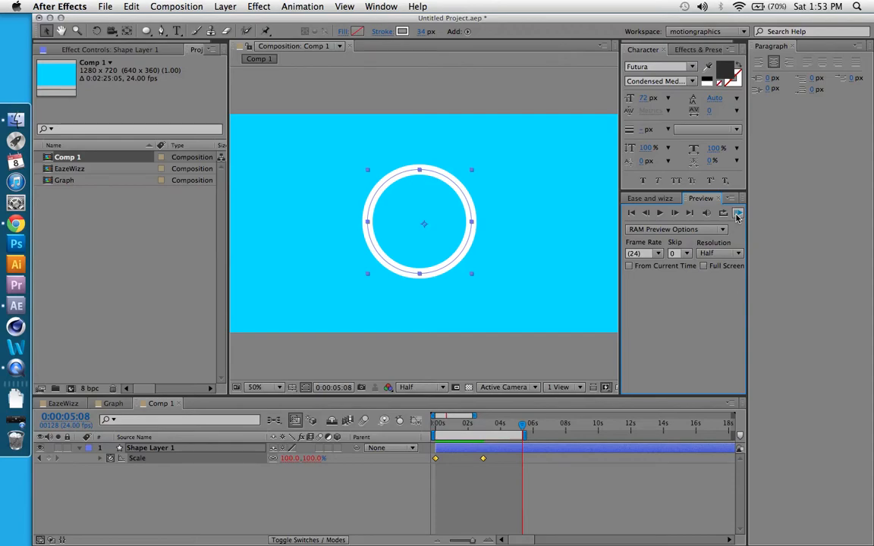
# Stop the preview and apply Bounce easing, type Out, to the ring's Scale keyframes.
pyautogui.click(737, 213)
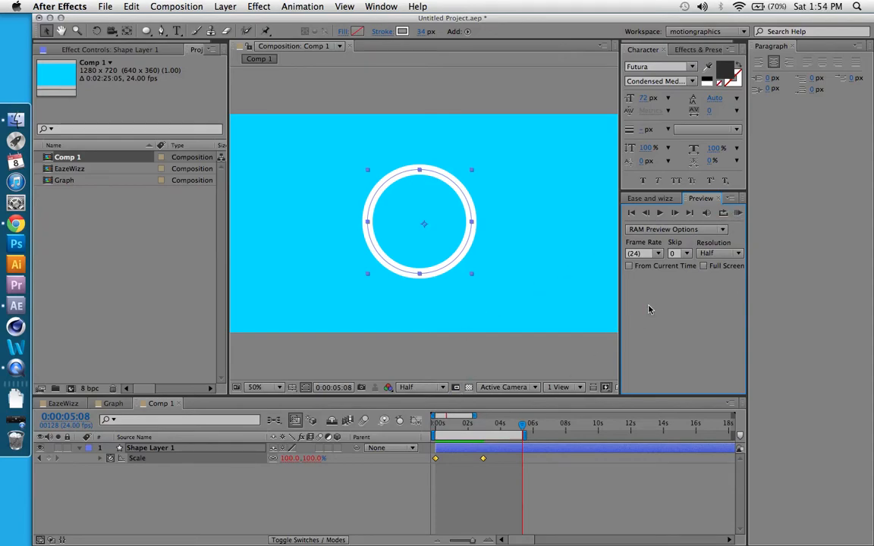
pyautogui.click(650, 198)
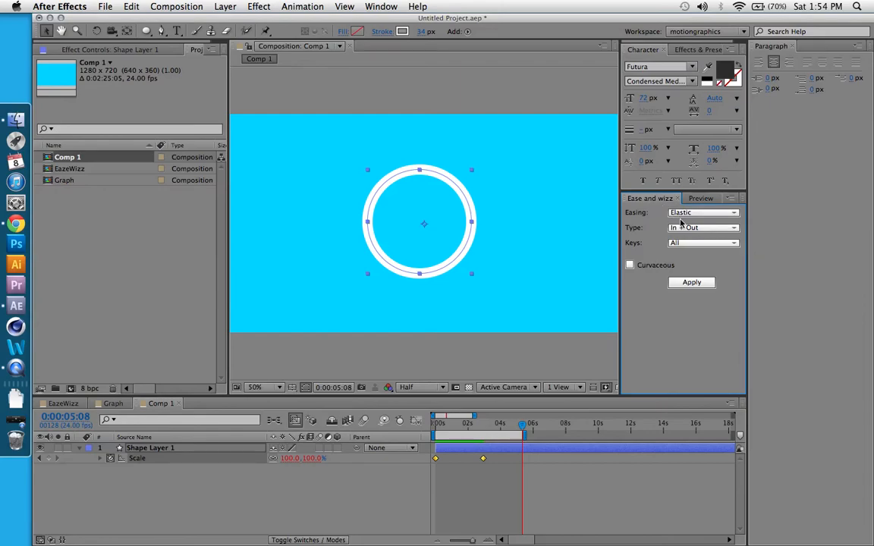
pyautogui.click(702, 213)
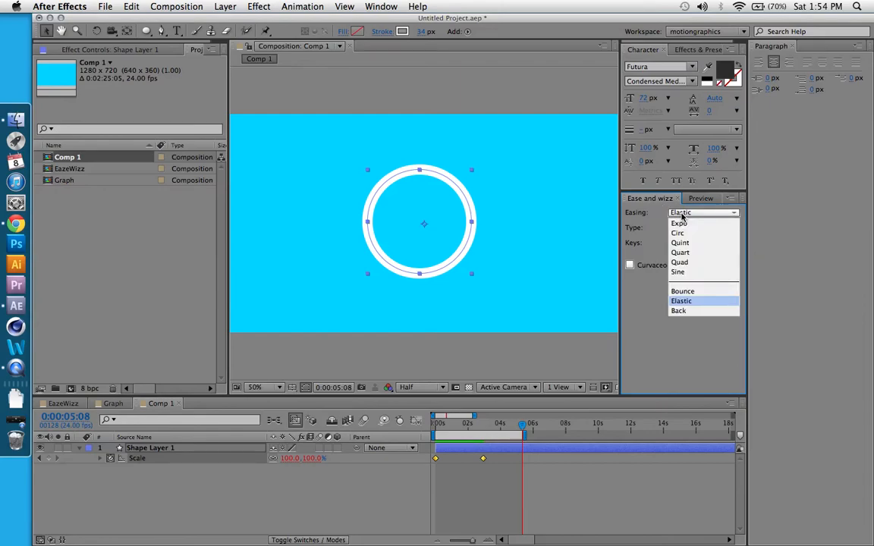
pyautogui.moveTo(695, 276)
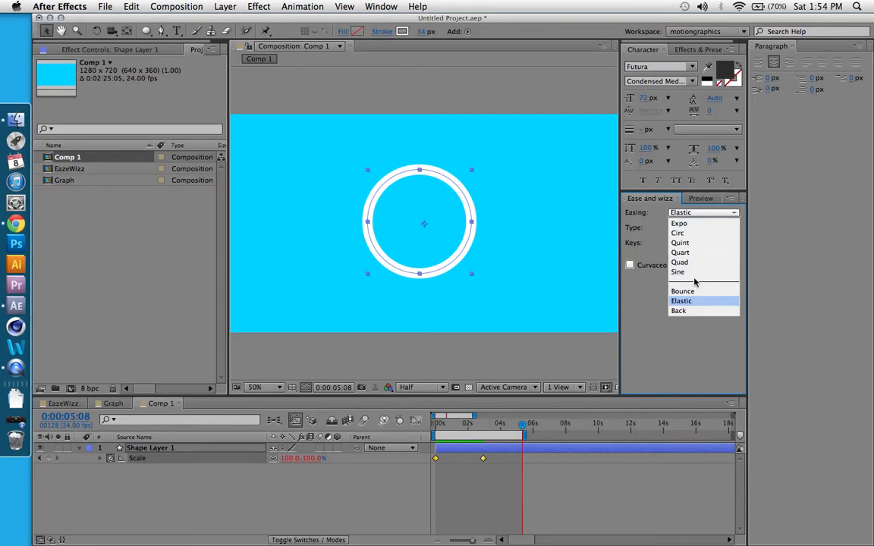
pyautogui.moveTo(683, 292)
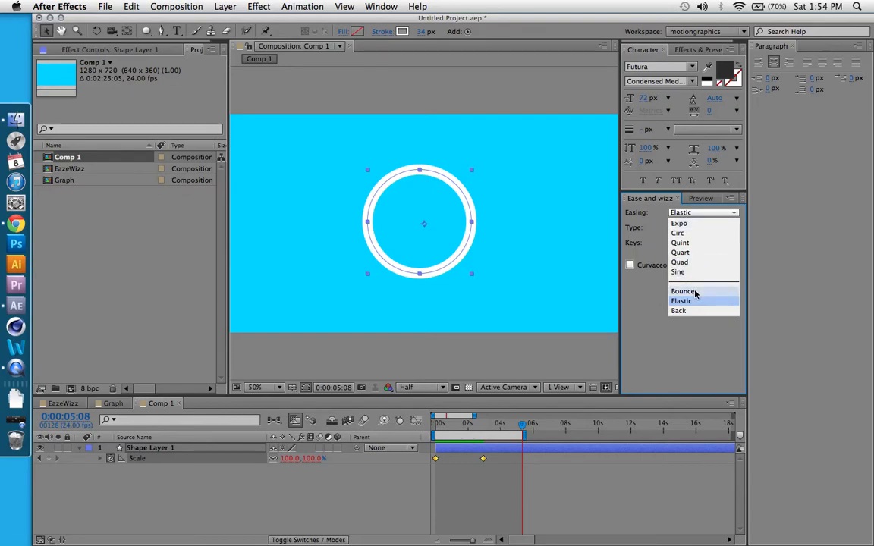
pyautogui.click(683, 291)
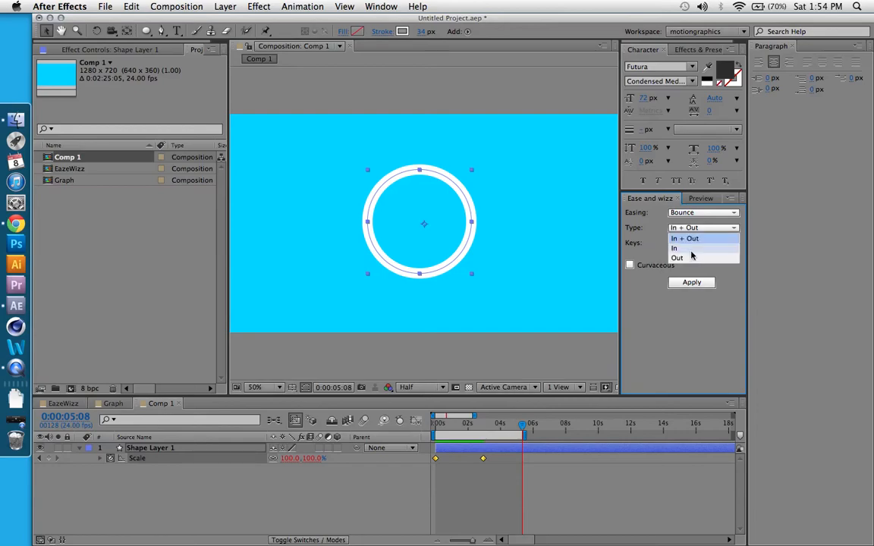
pyautogui.click(677, 258)
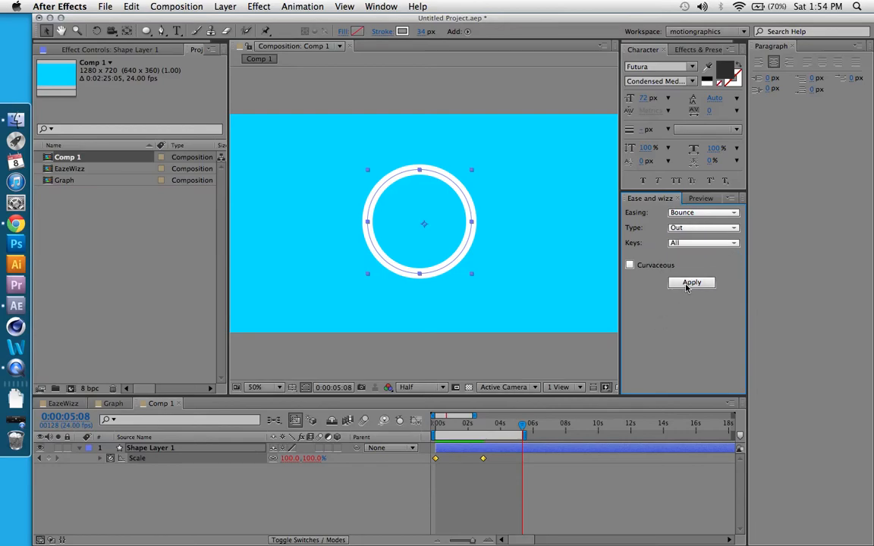
pyautogui.click(699, 197)
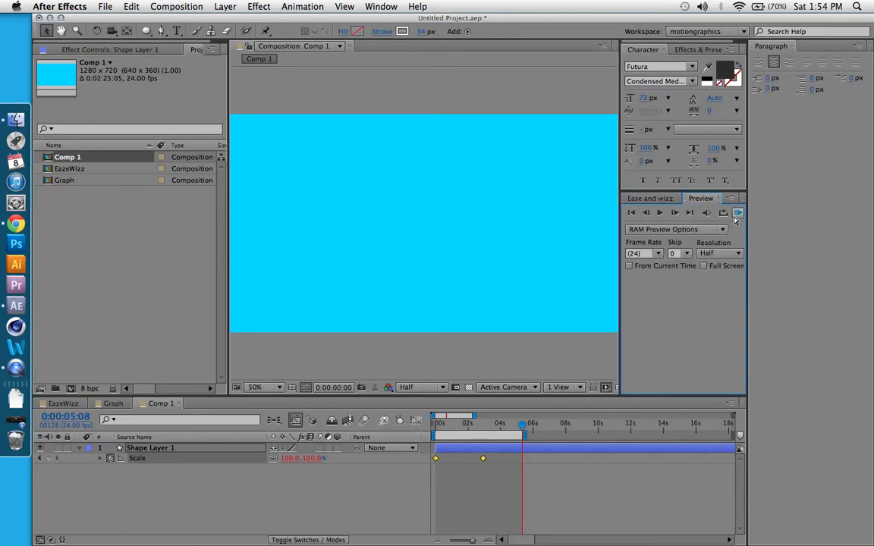
# RAM Preview the Bounce-eased ring repeatedly to watch its bouncing growth from nothing.
pyautogui.click(738, 212)
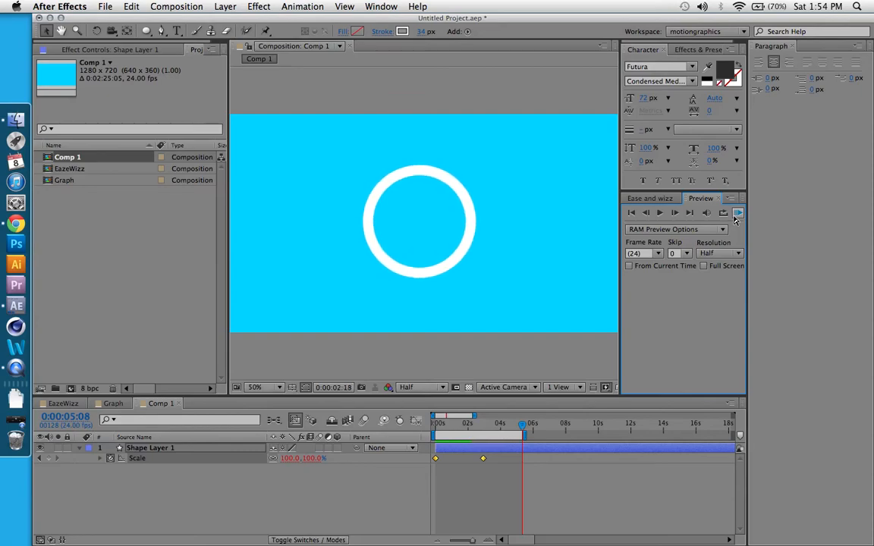
pyautogui.click(738, 213)
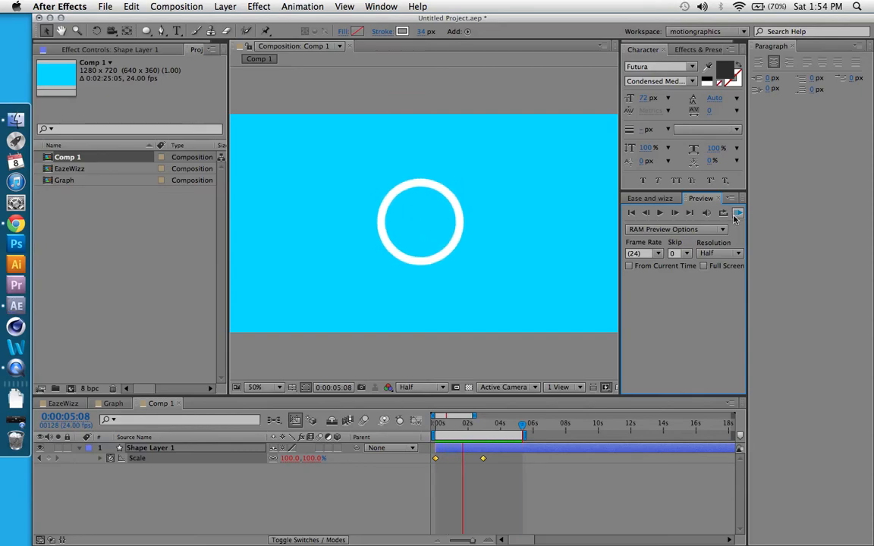
pyautogui.click(737, 213)
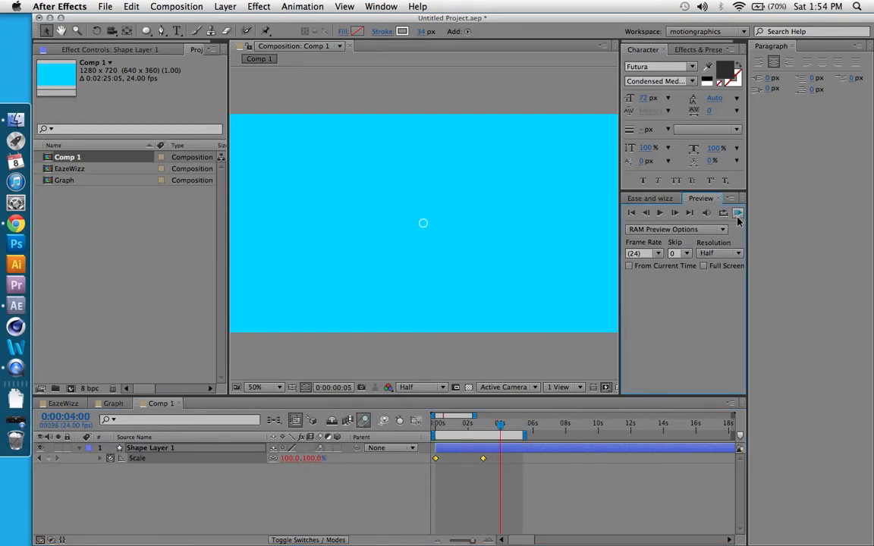
pyautogui.click(738, 212)
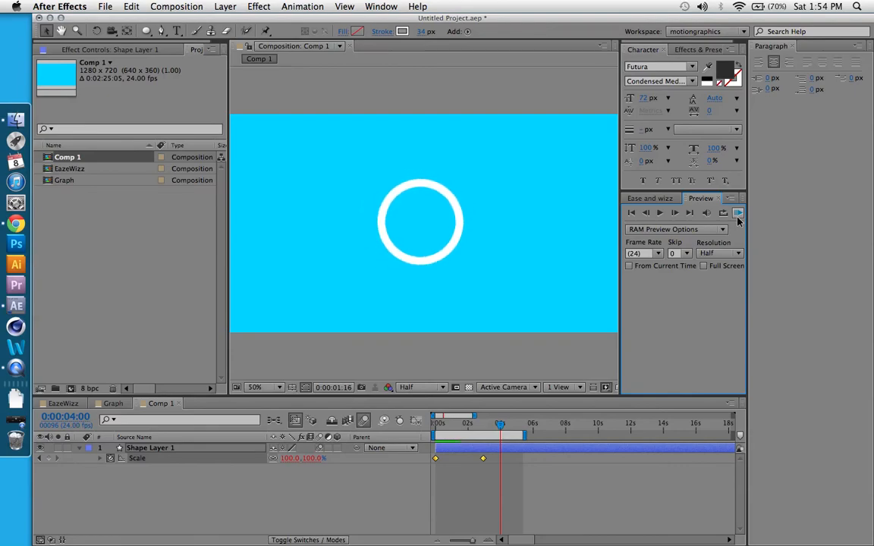
pyautogui.click(737, 213)
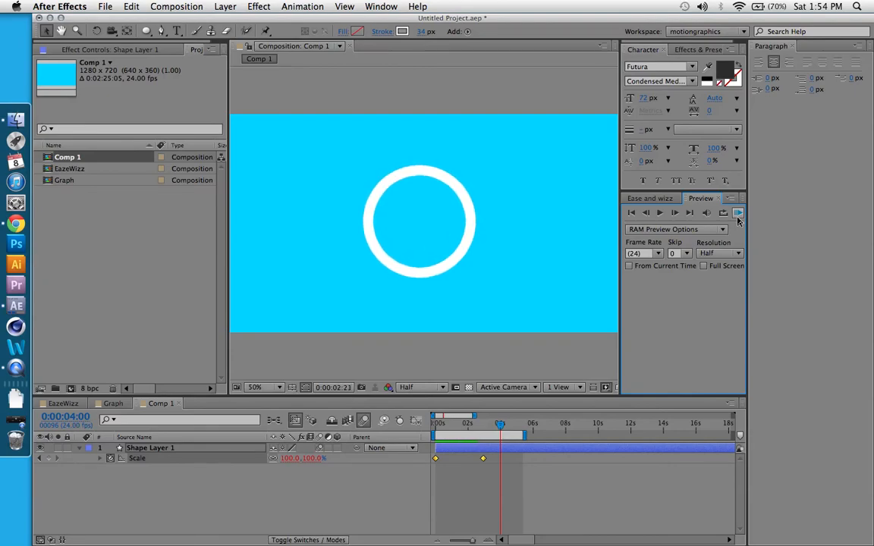
pyautogui.click(738, 213)
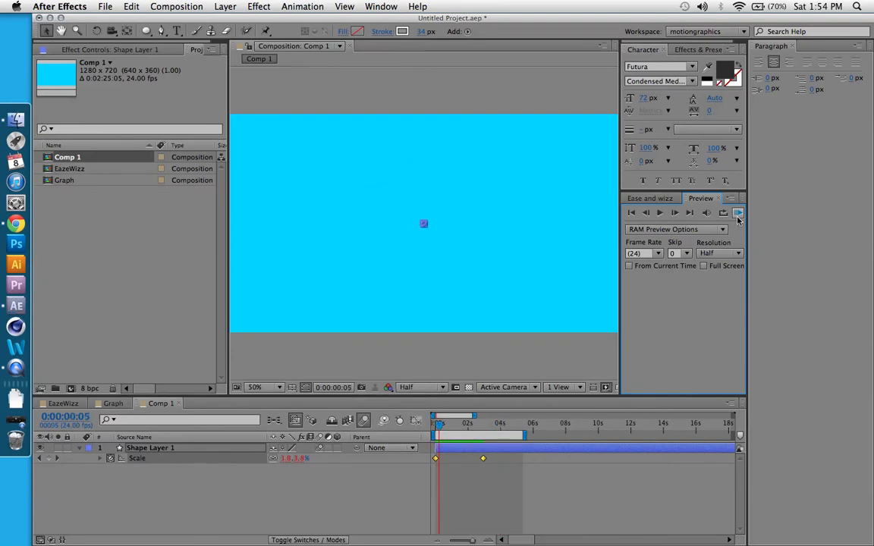
pyautogui.click(738, 212)
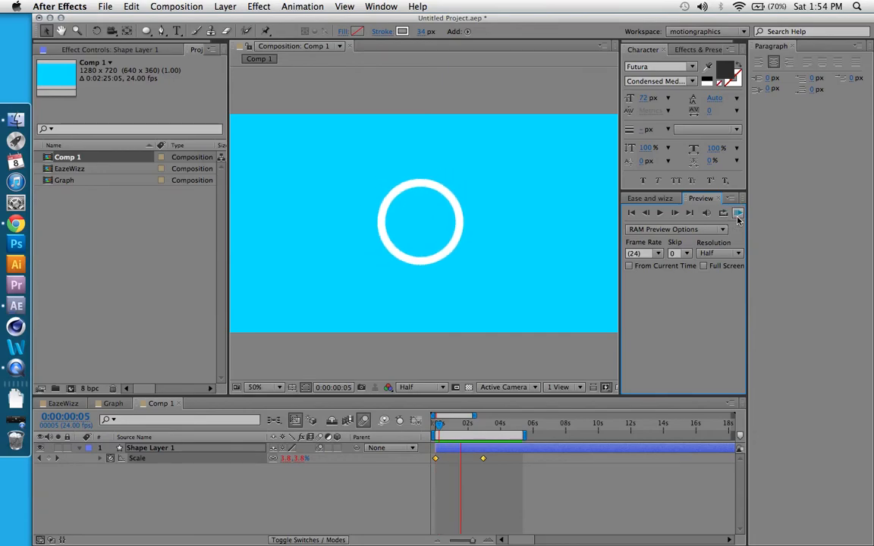
pyautogui.click(737, 213)
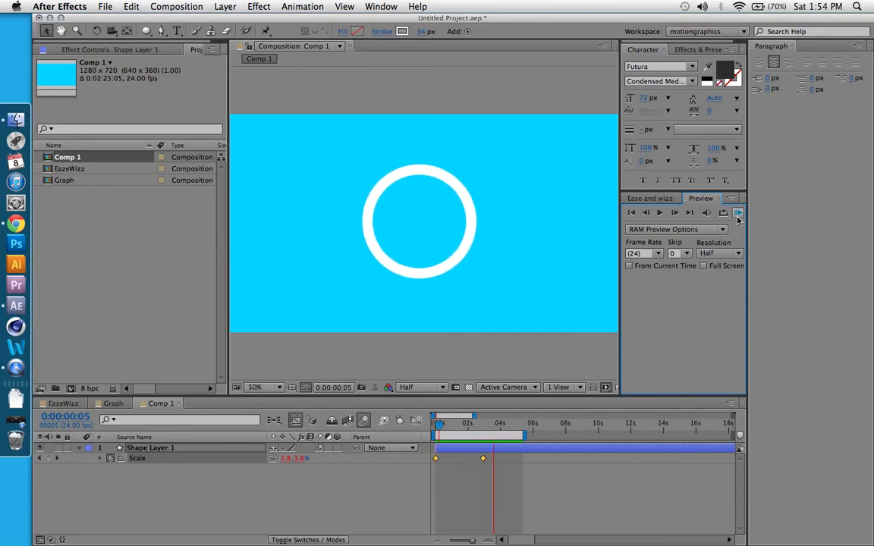
pyautogui.click(738, 213)
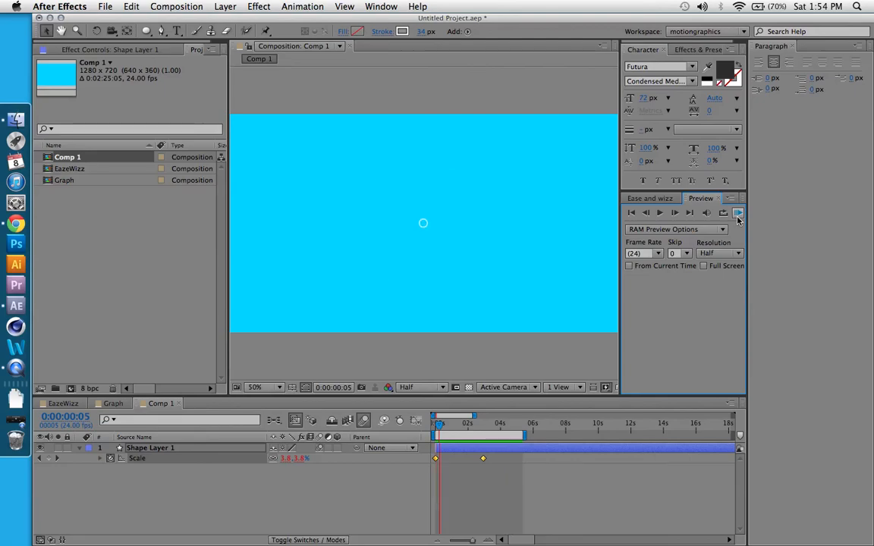
pyautogui.click(737, 213)
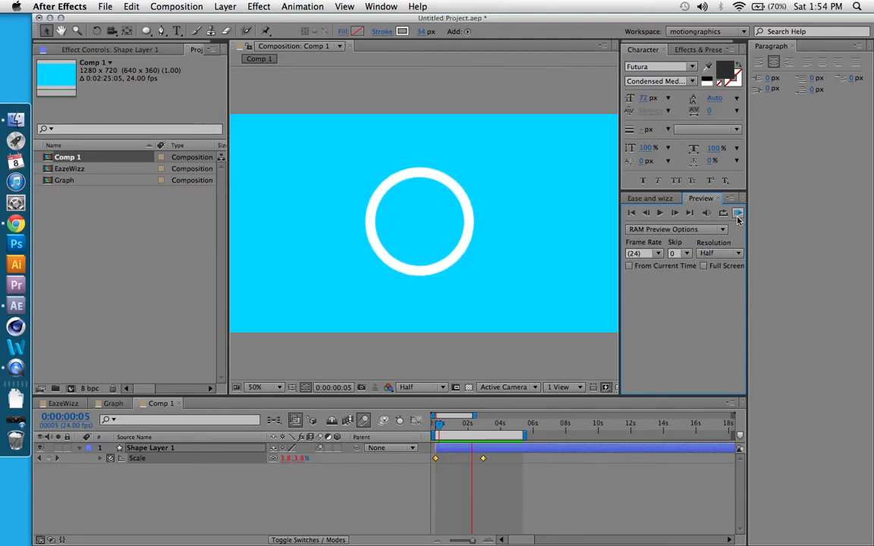
pyautogui.click(738, 213)
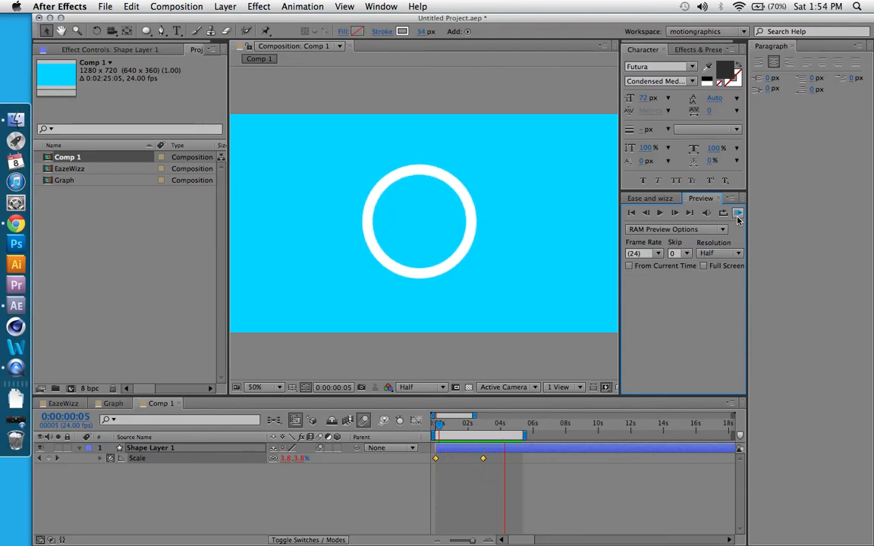
pyautogui.click(738, 212)
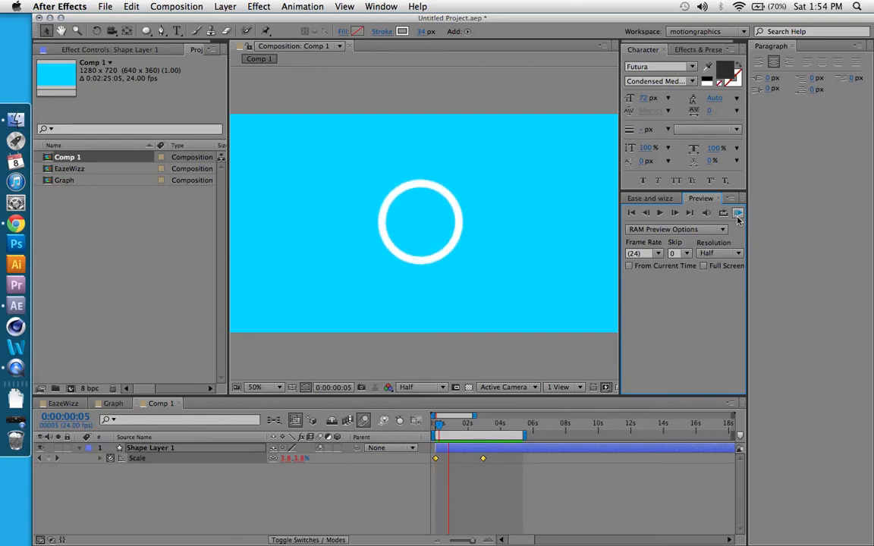
pyautogui.click(738, 213)
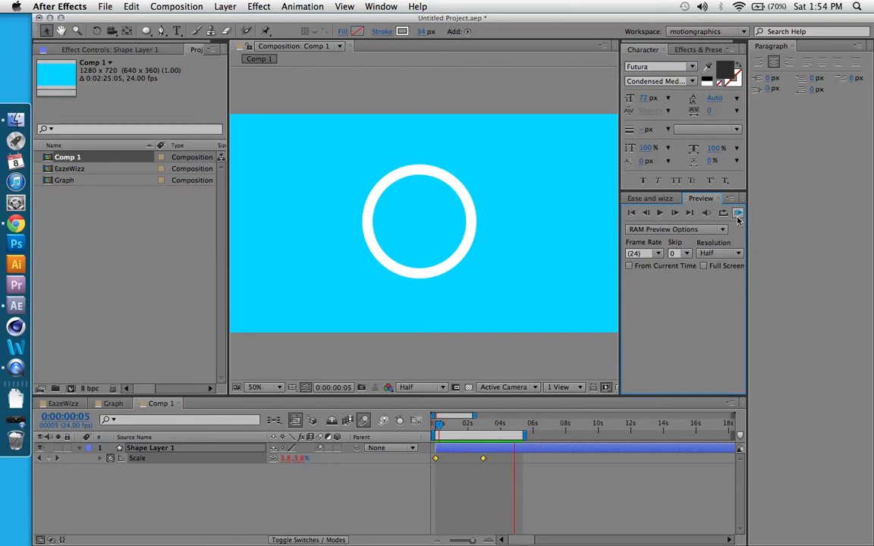
pyautogui.click(737, 213)
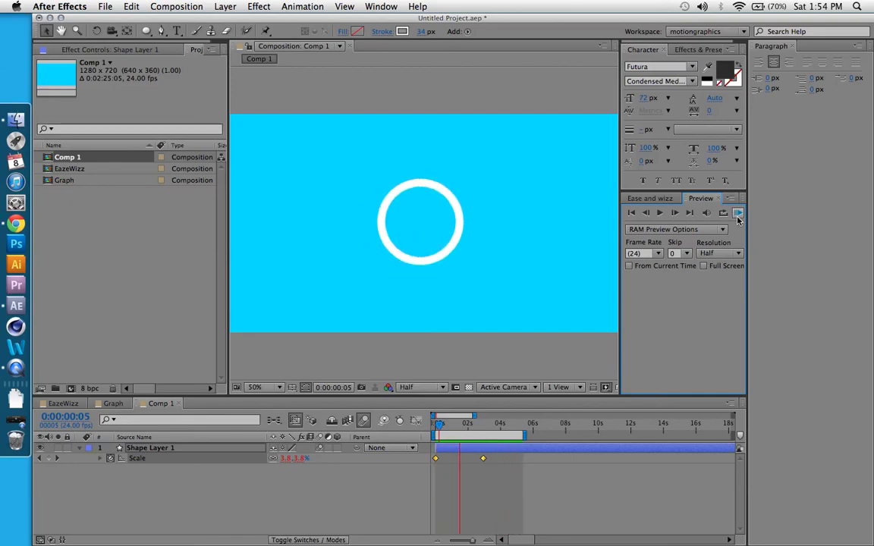